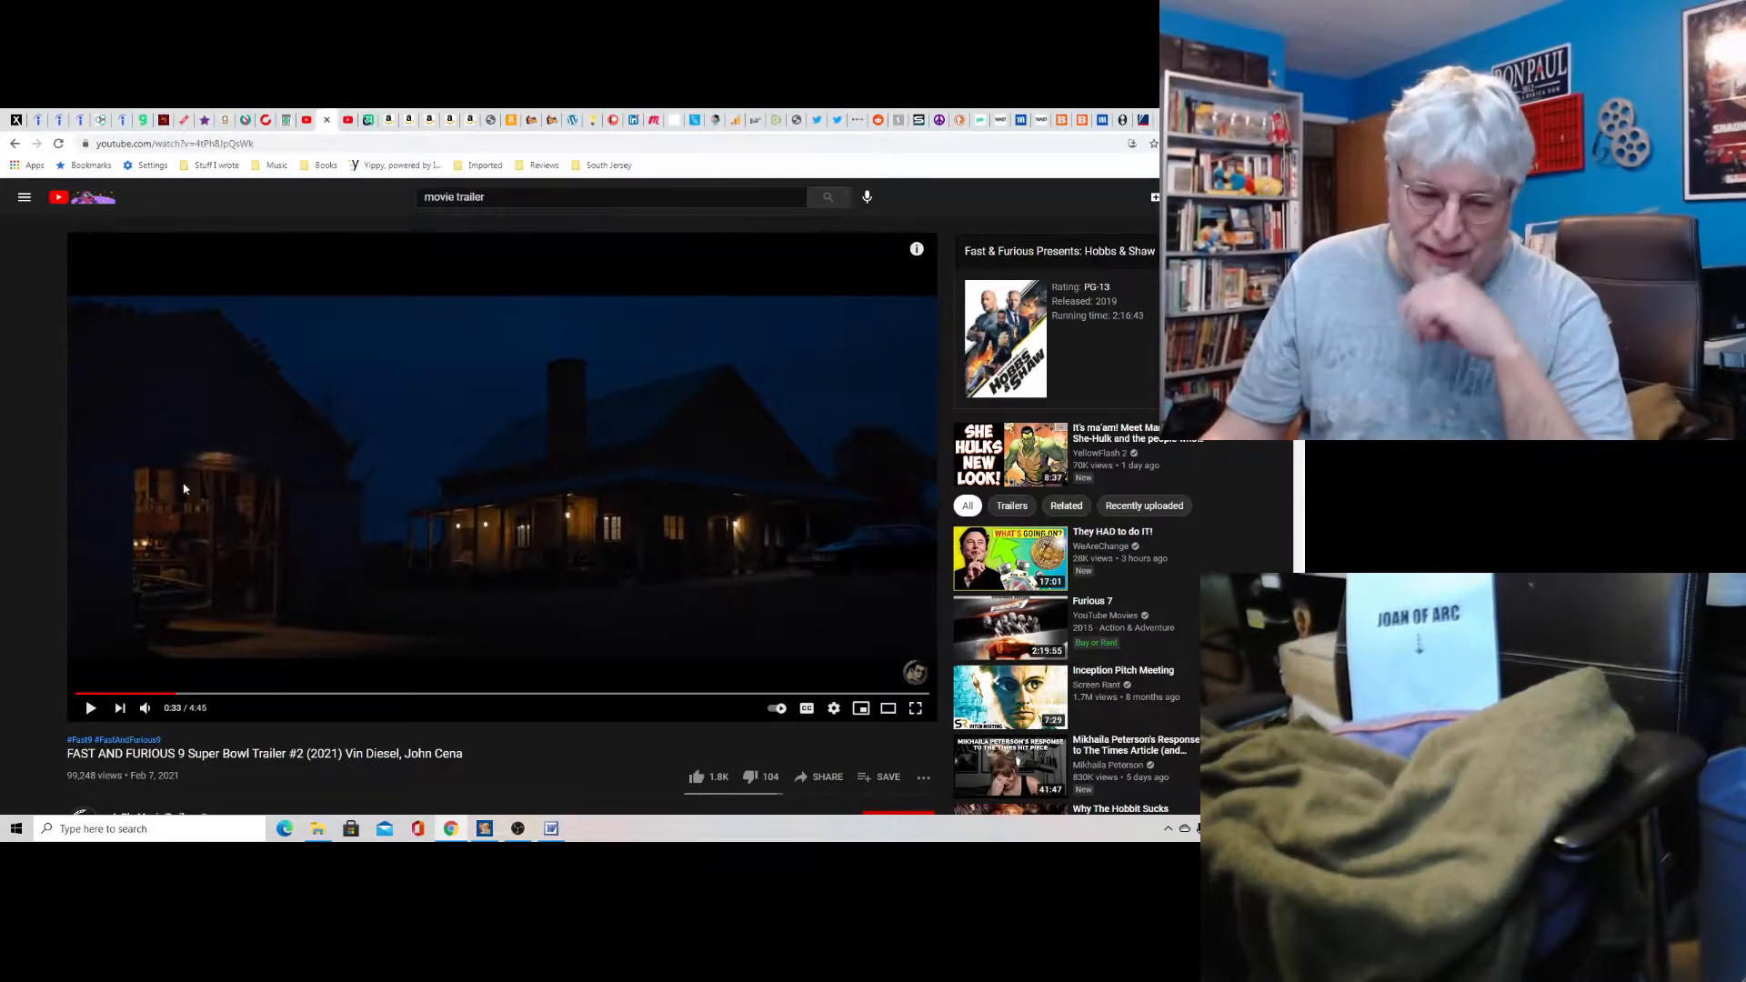
{"action": "mouse_move", "coordinate": [205, 718]}
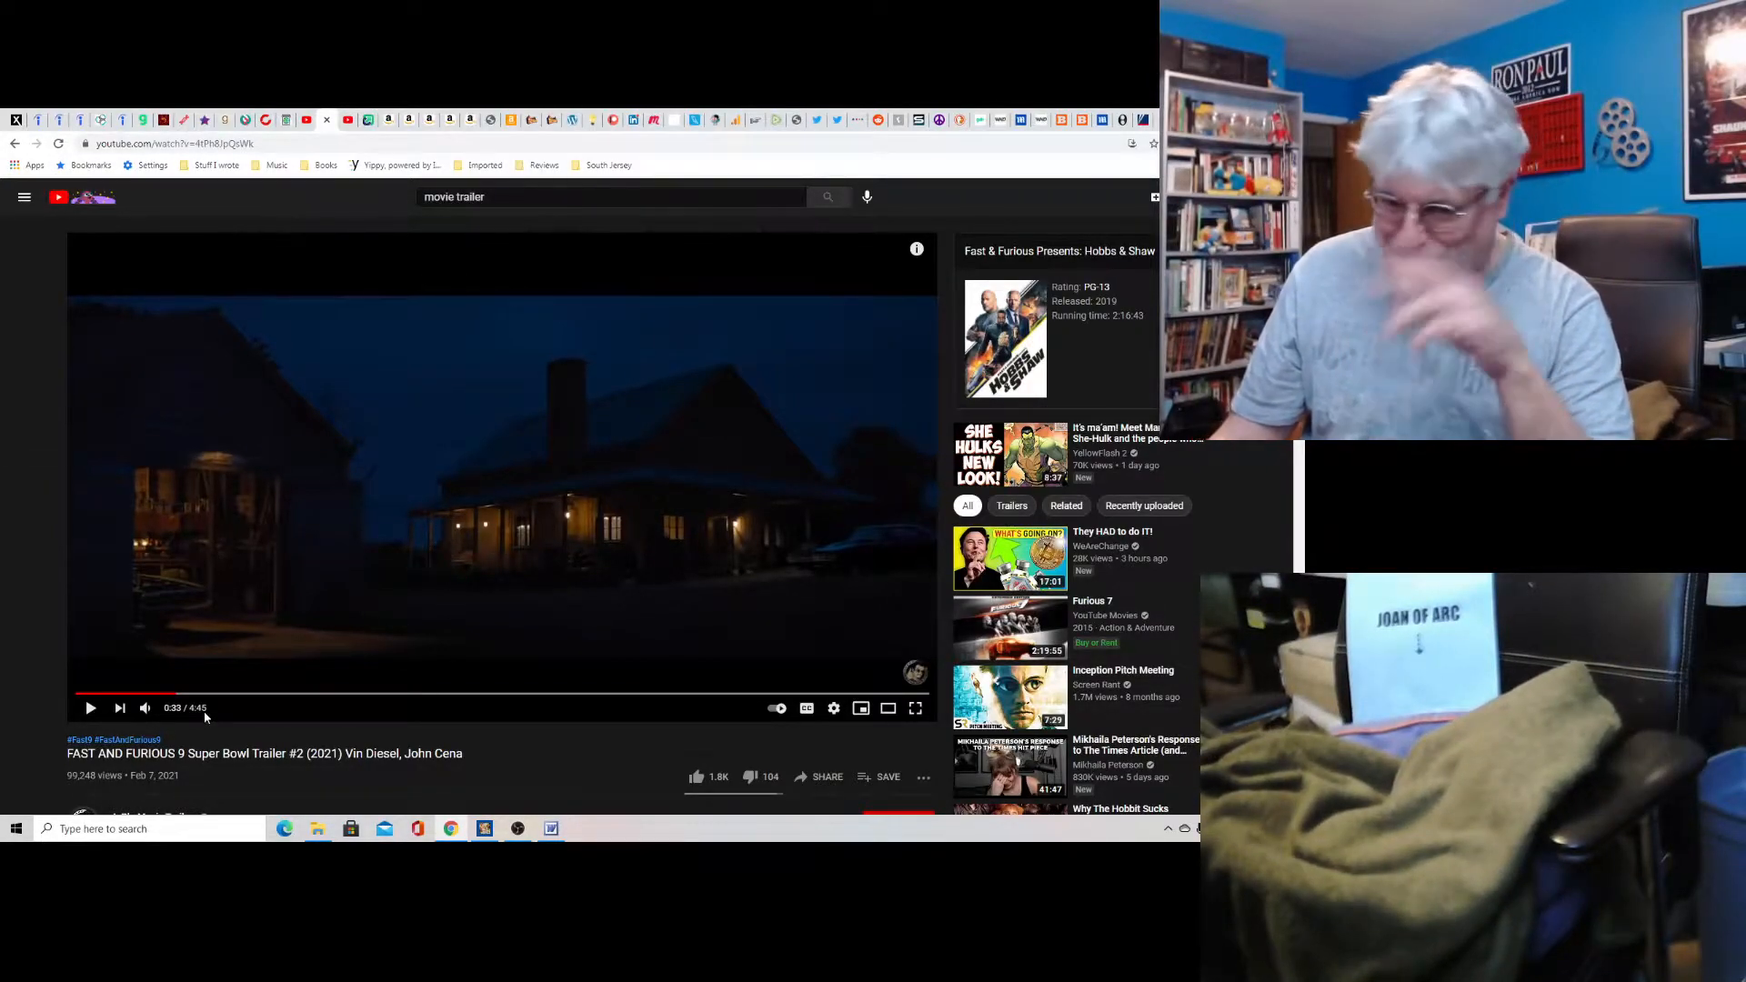
{"action": "mouse_move", "coordinate": [186, 693]}
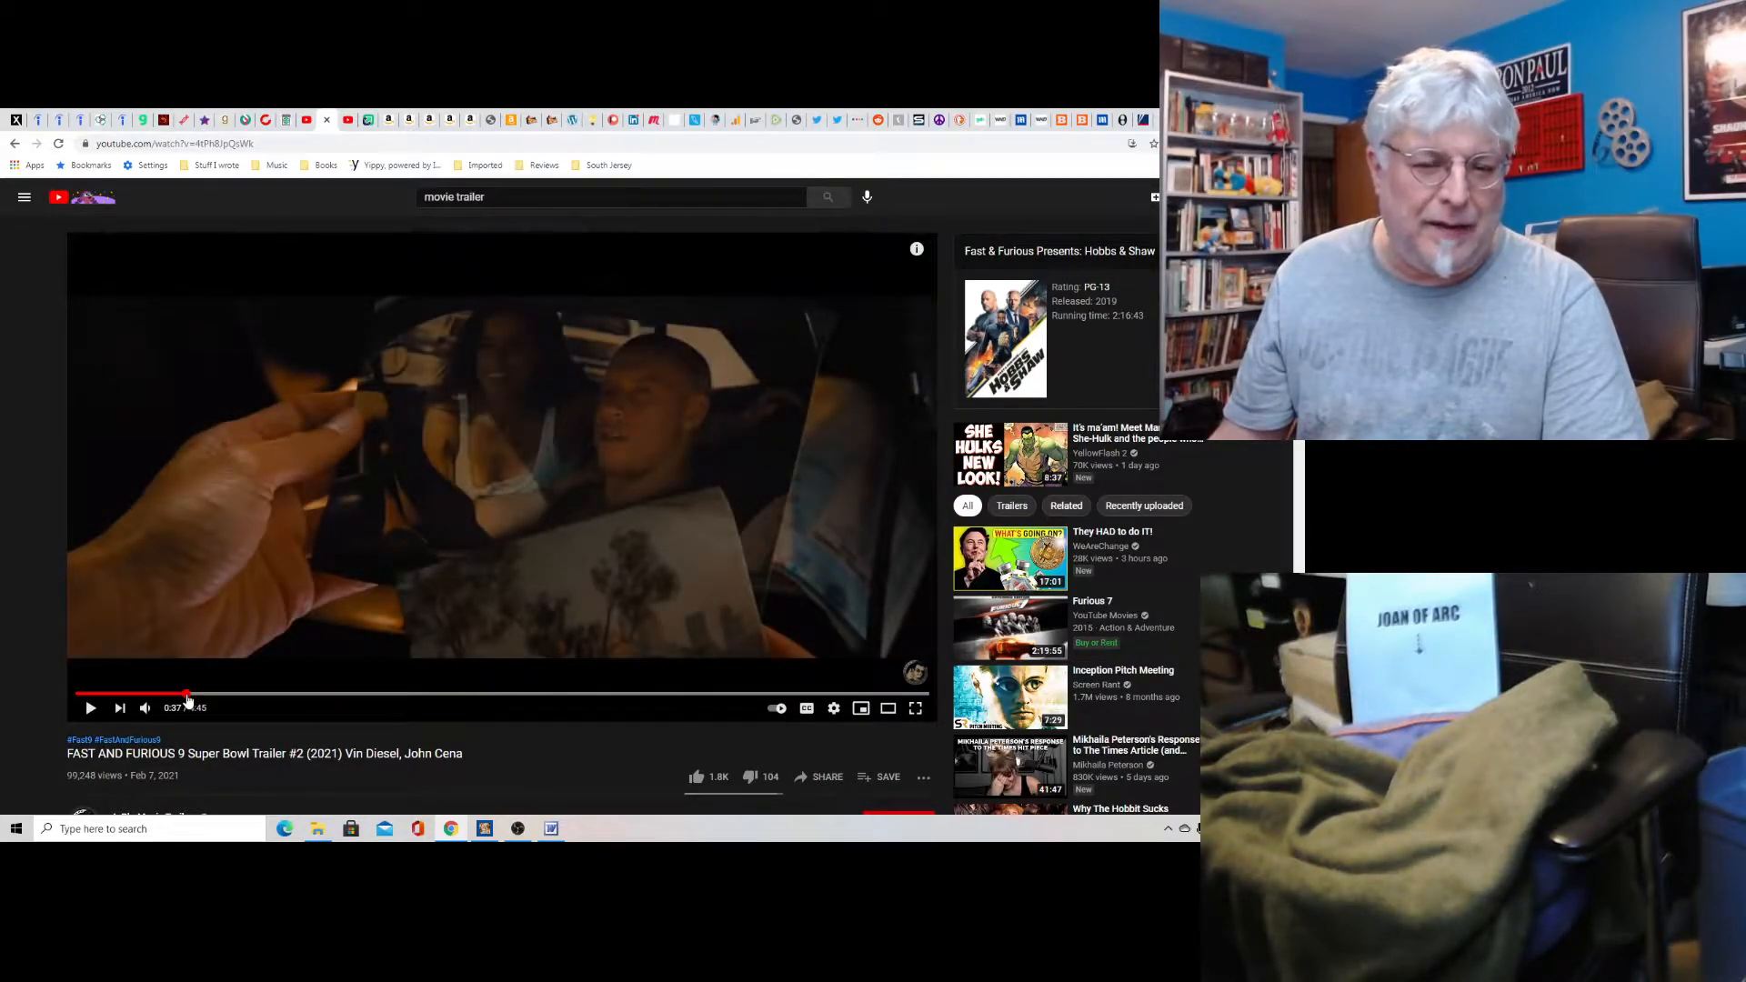
{"action": "mouse_move", "coordinate": [197, 695]}
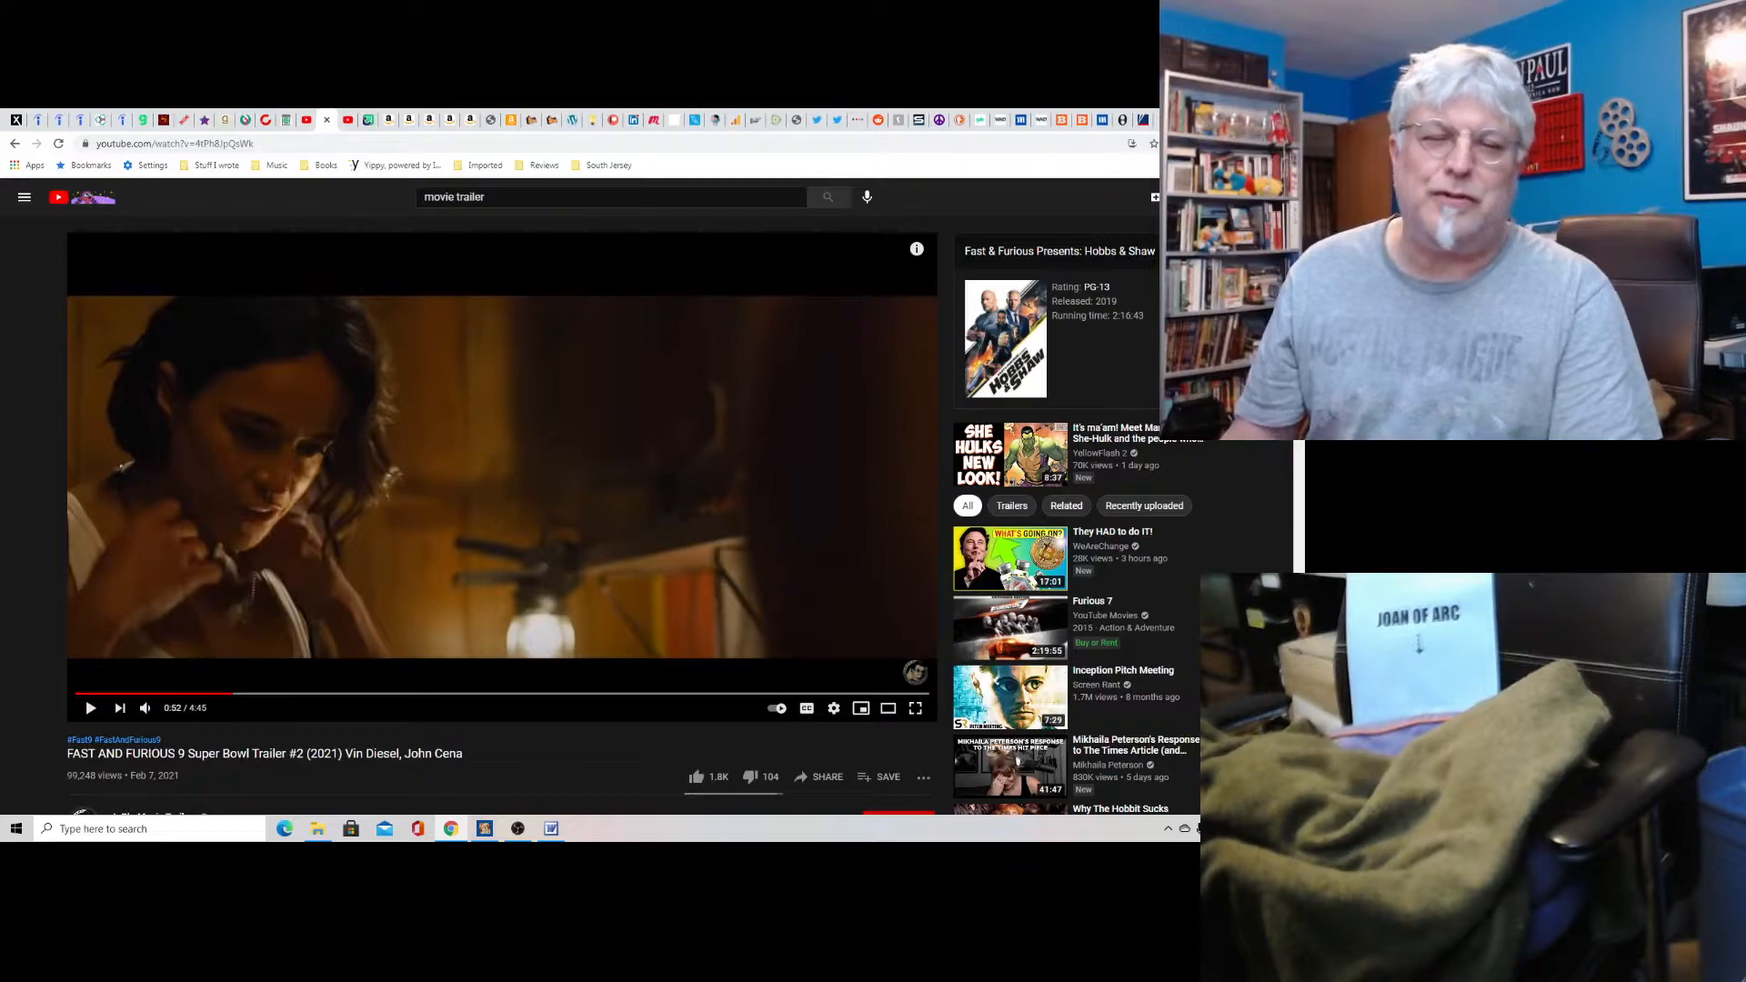
{"action": "mouse_move", "coordinate": [240, 698]}
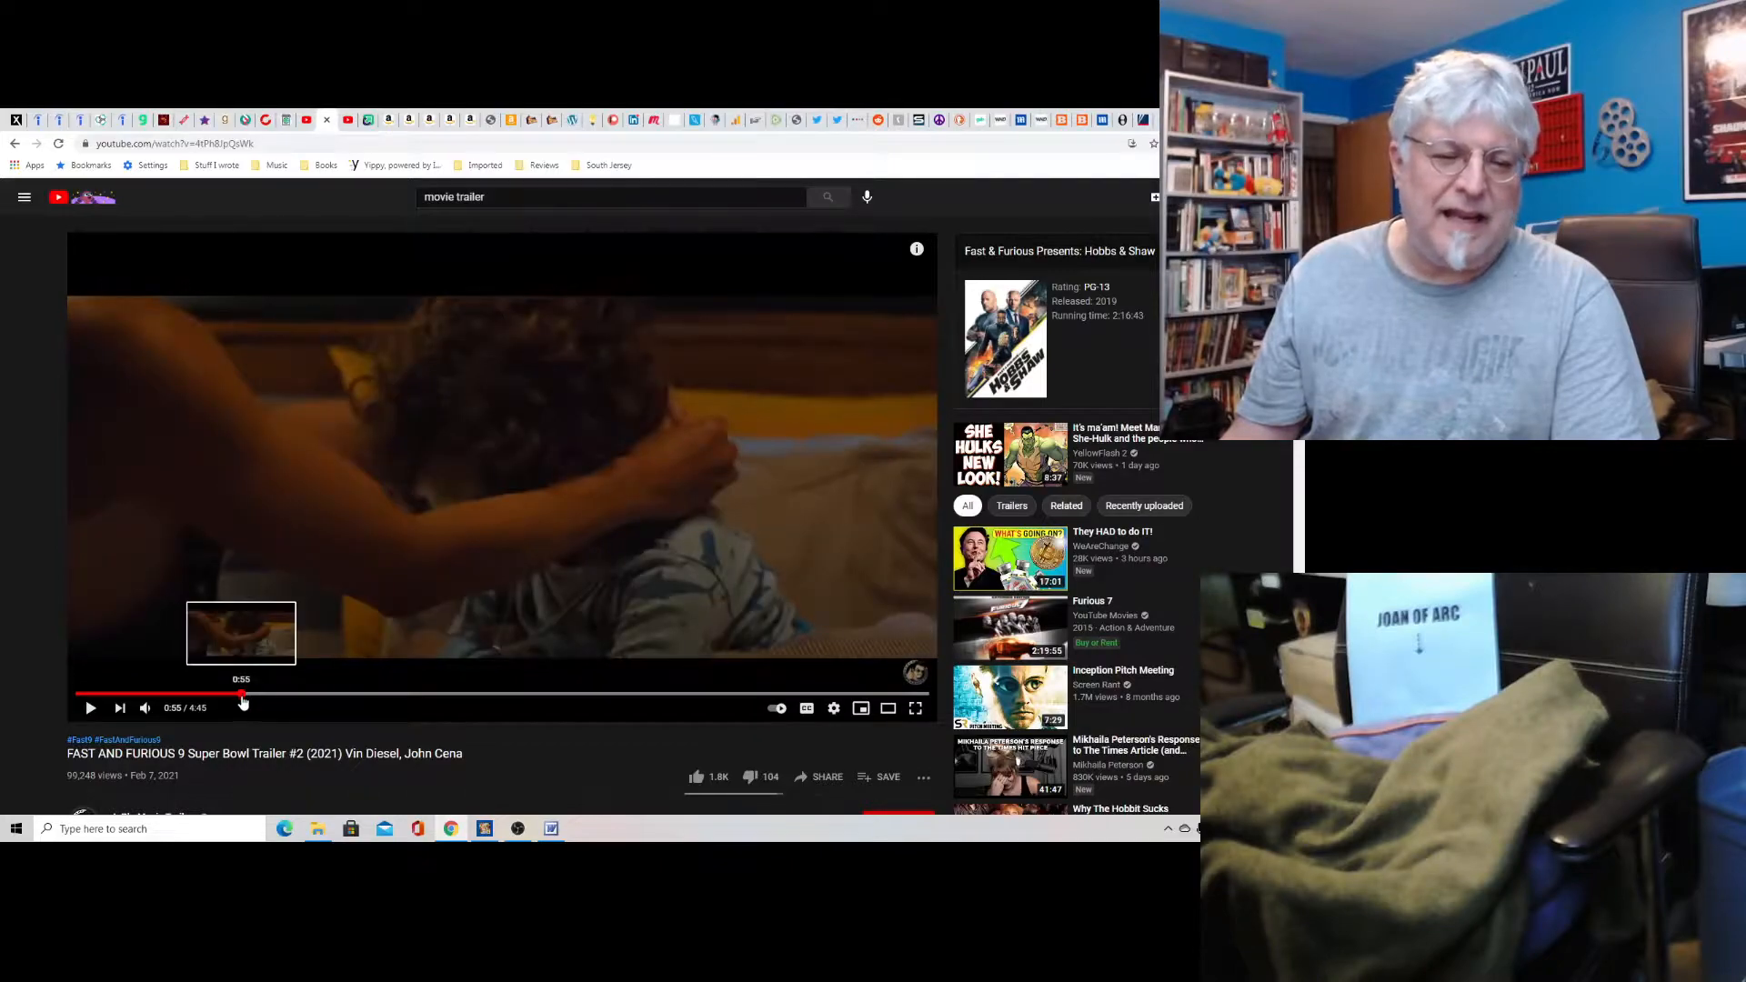
Scrub the Fast and Furious 9 trailer's playhead forward to roughly 1:17 of 4:45.
{"action": "left_click_drag", "start_coordinate": [242, 698], "coordinate": [267, 698]}
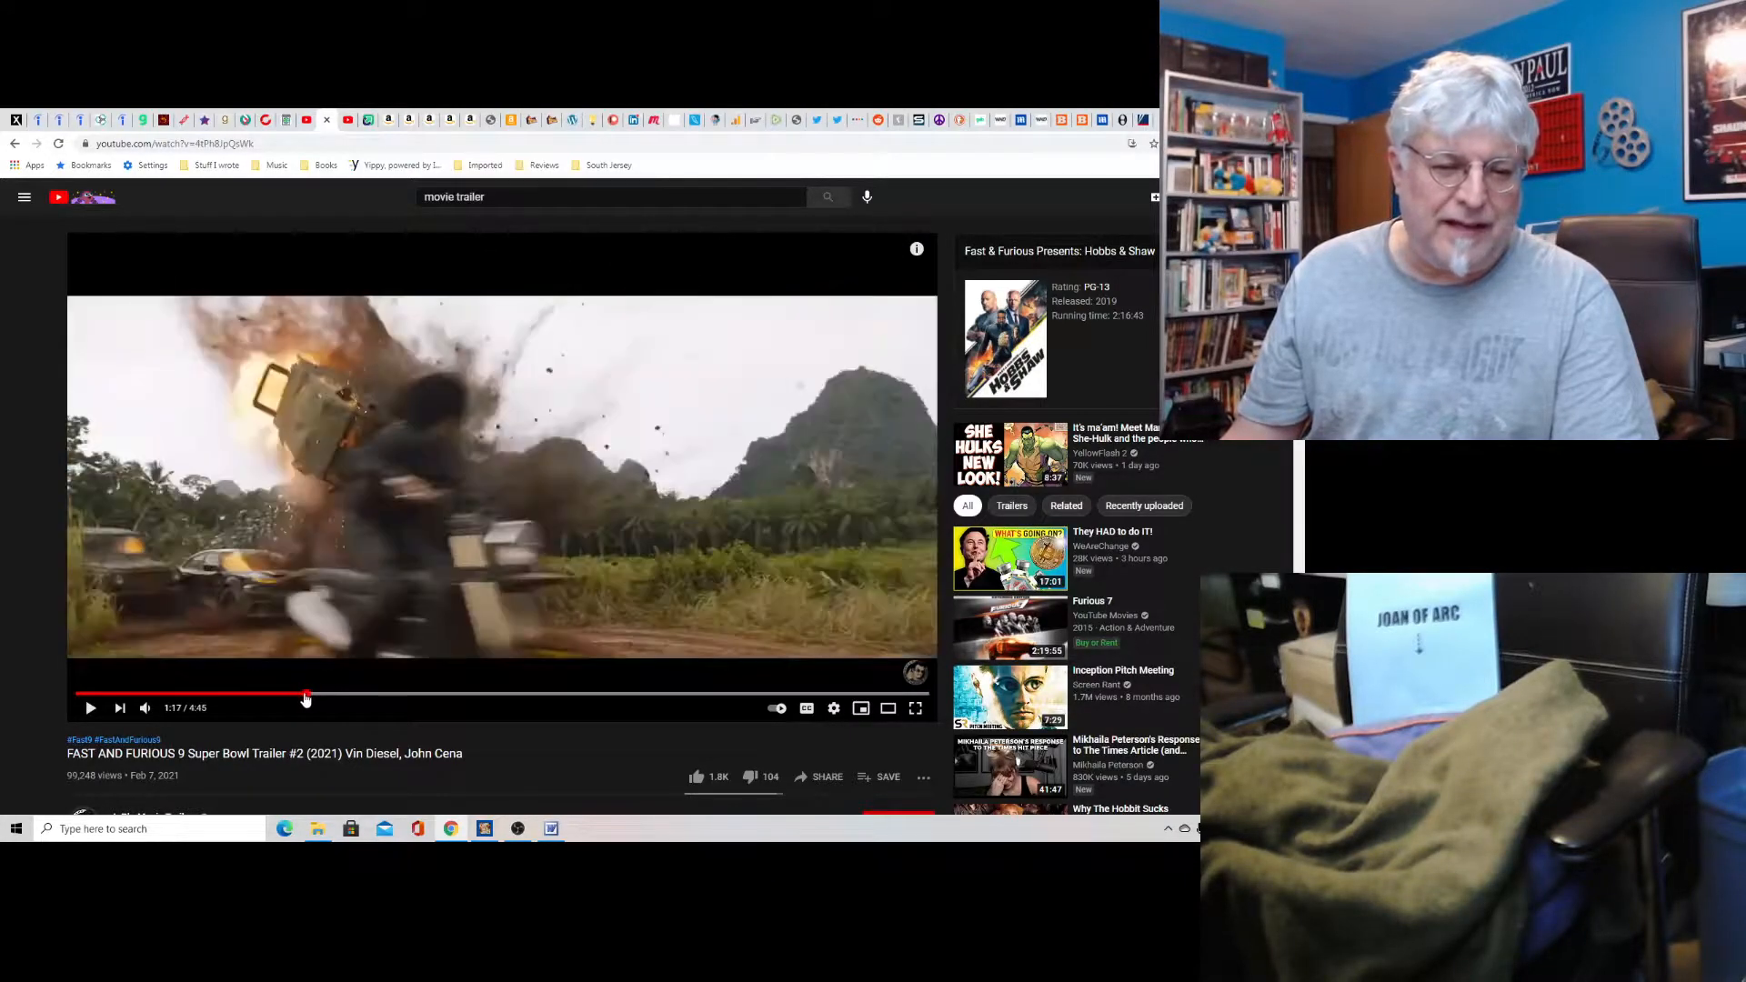
{"action": "mouse_move", "coordinate": [310, 698]}
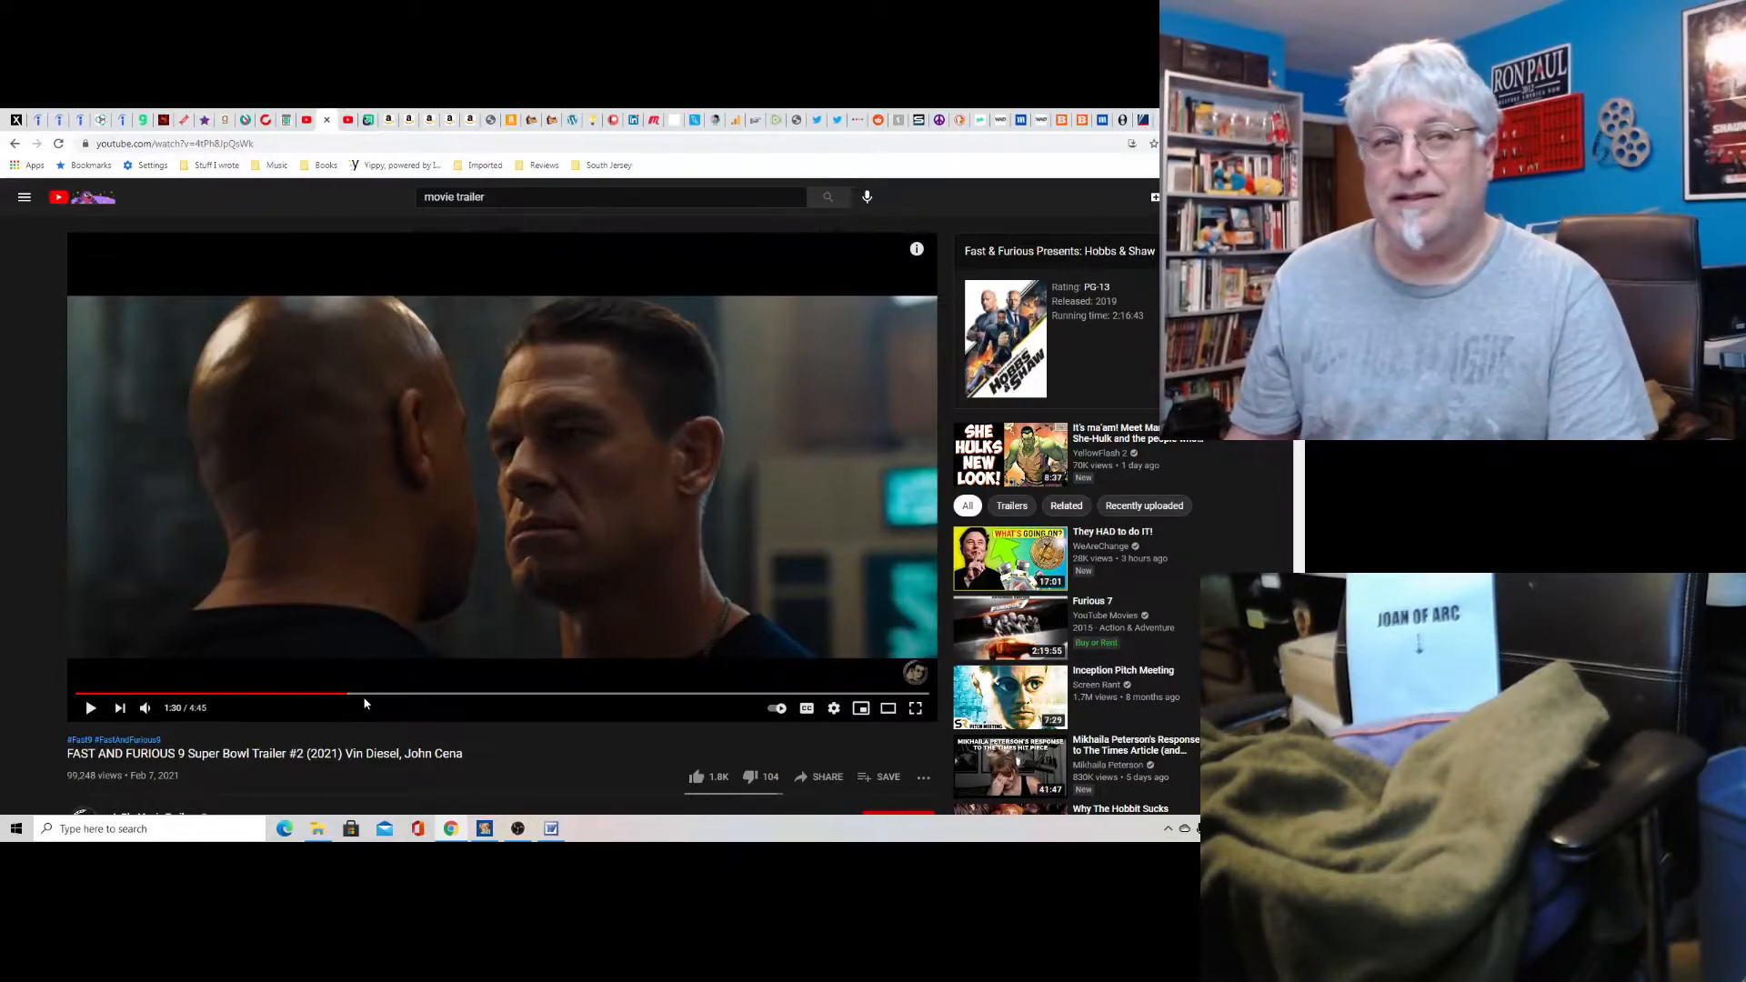
{"action": "mouse_move", "coordinate": [346, 702]}
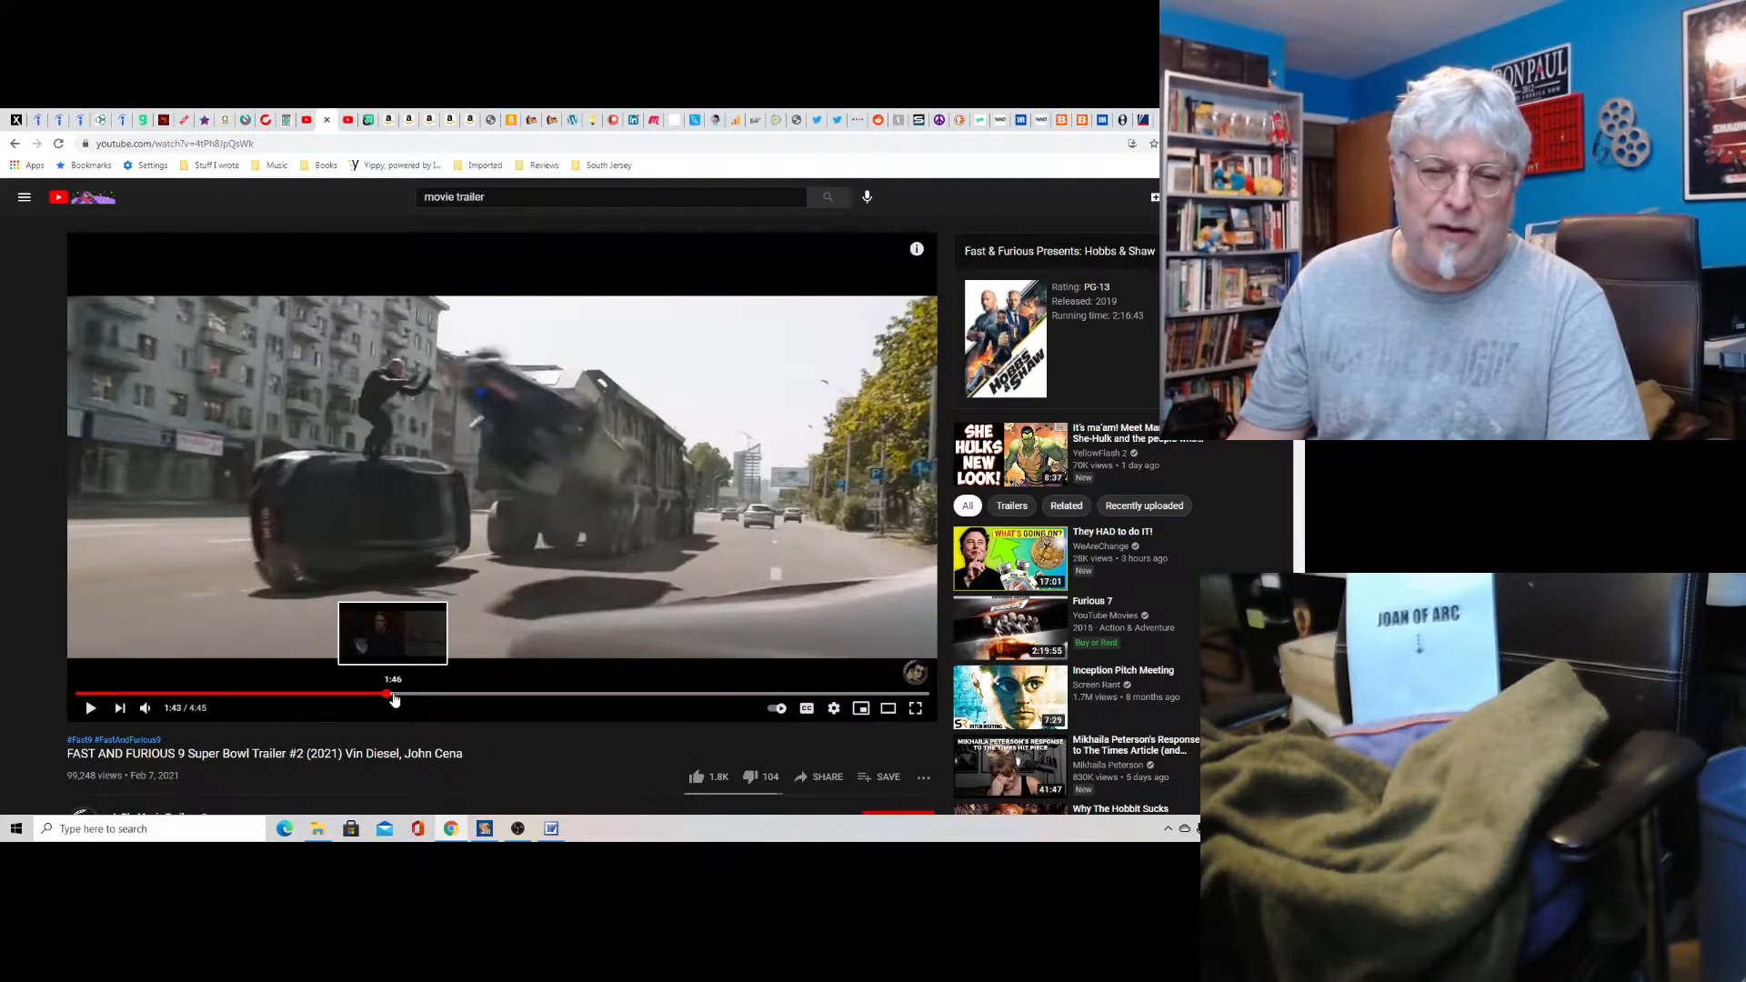
{"action": "mouse_move", "coordinate": [286, 449]}
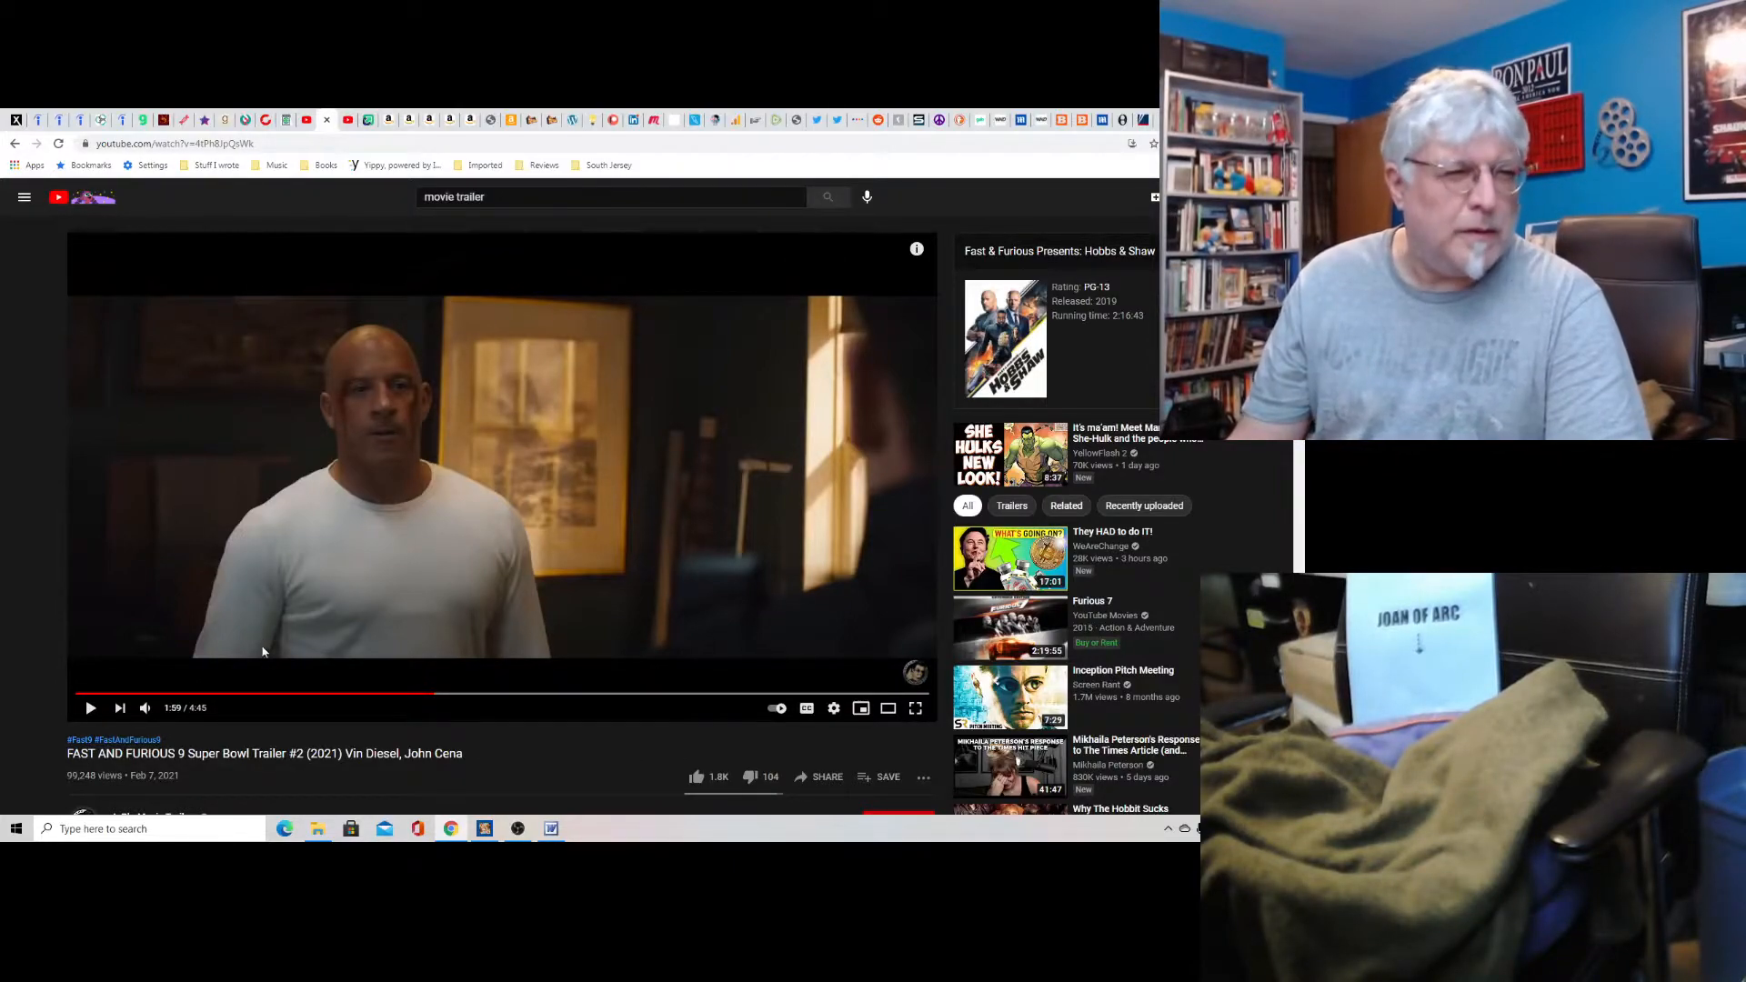
{"action": "mouse_move", "coordinate": [445, 693]}
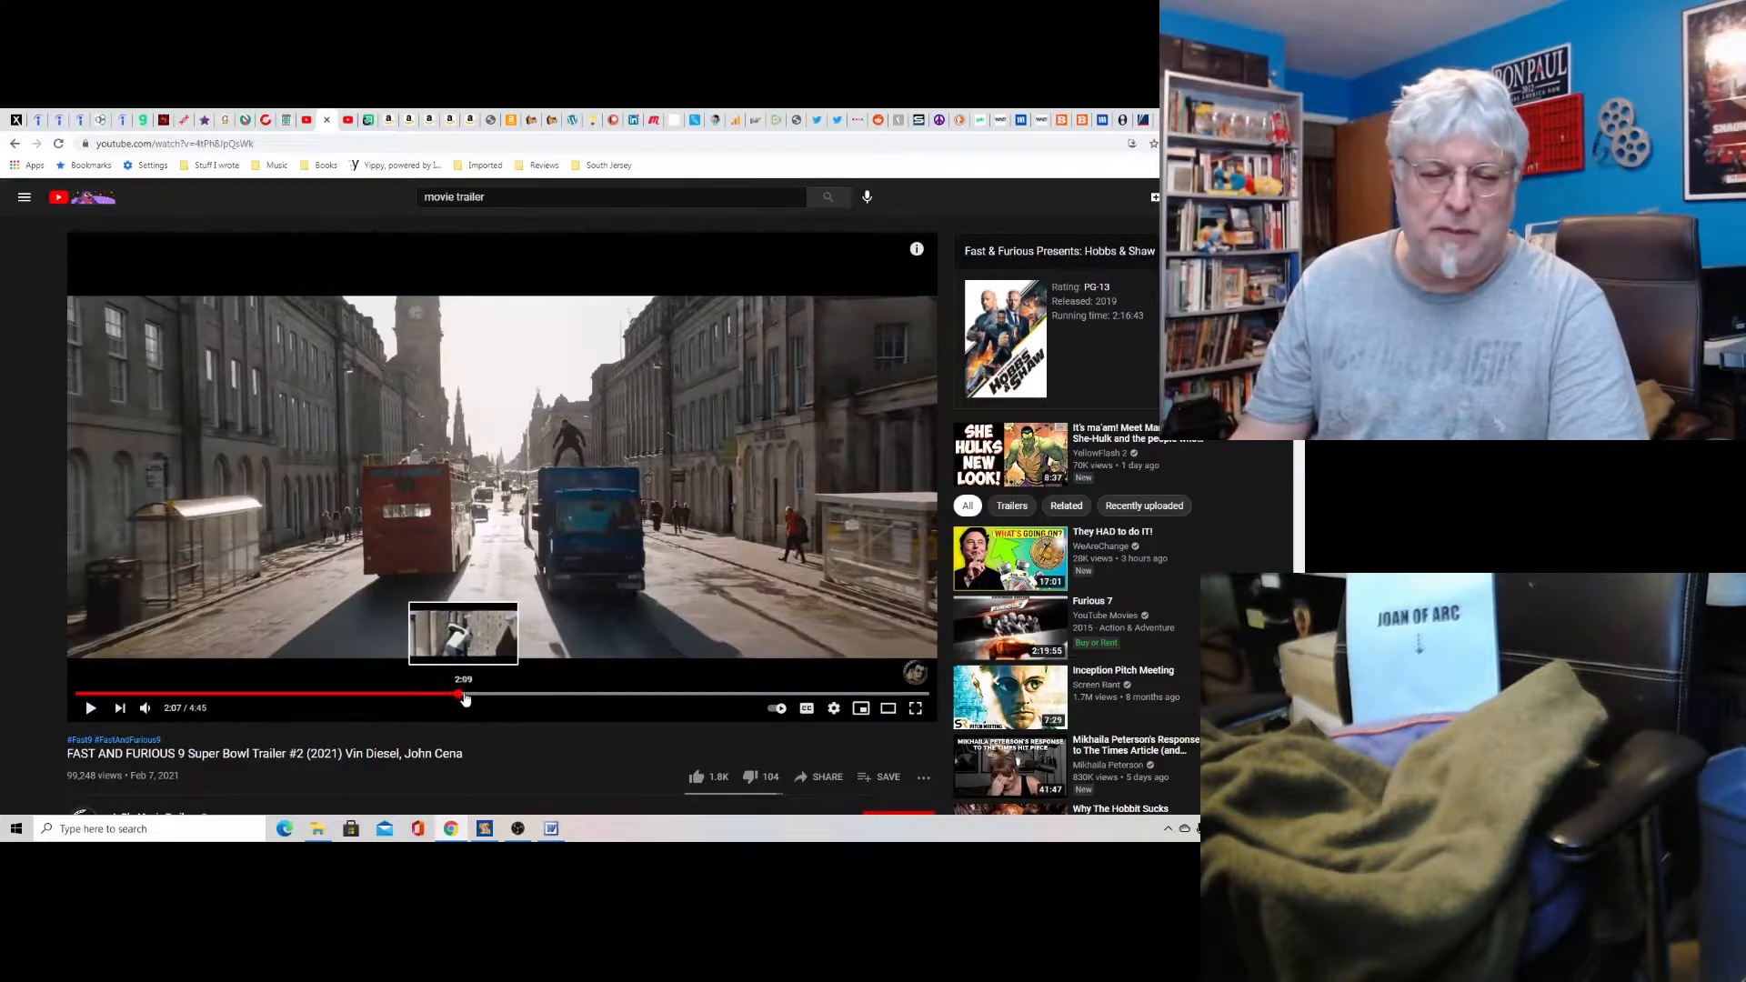
Jump the trailer ahead through its scenes in stages, ending near 4:07 of 4:45.
{"action": "left_click", "coordinate": [466, 696]}
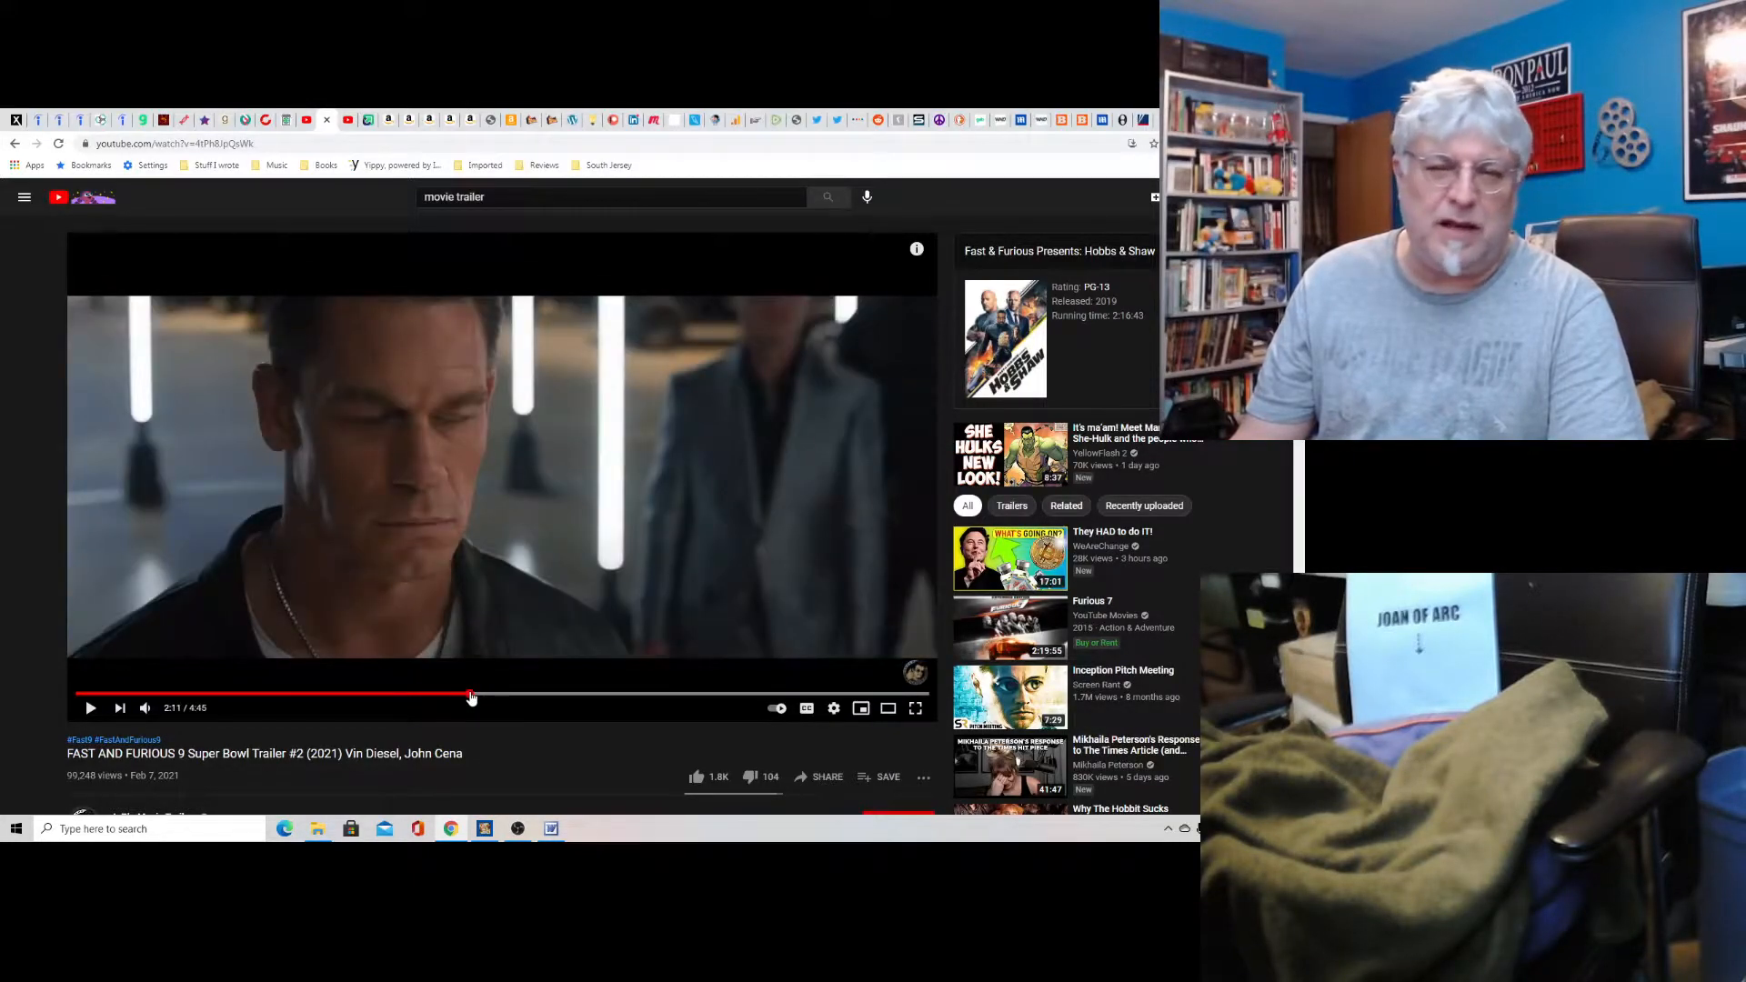
{"action": "mouse_move", "coordinate": [474, 693]}
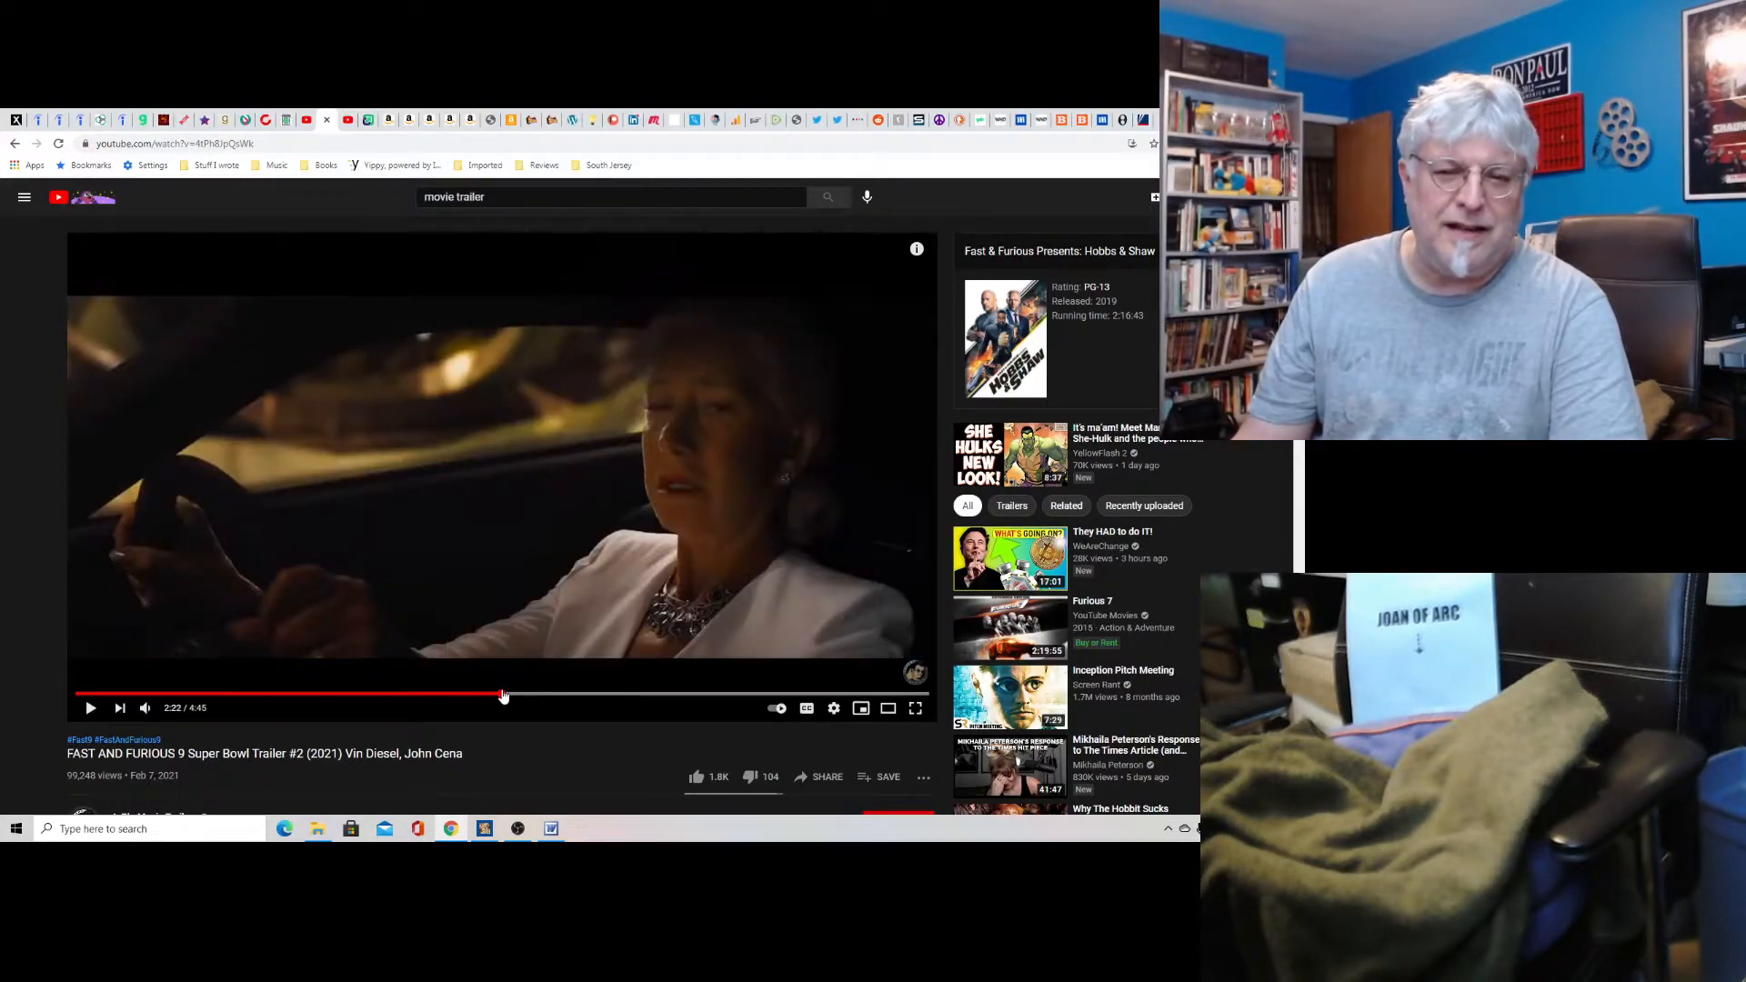
{"action": "mouse_move", "coordinate": [492, 693]}
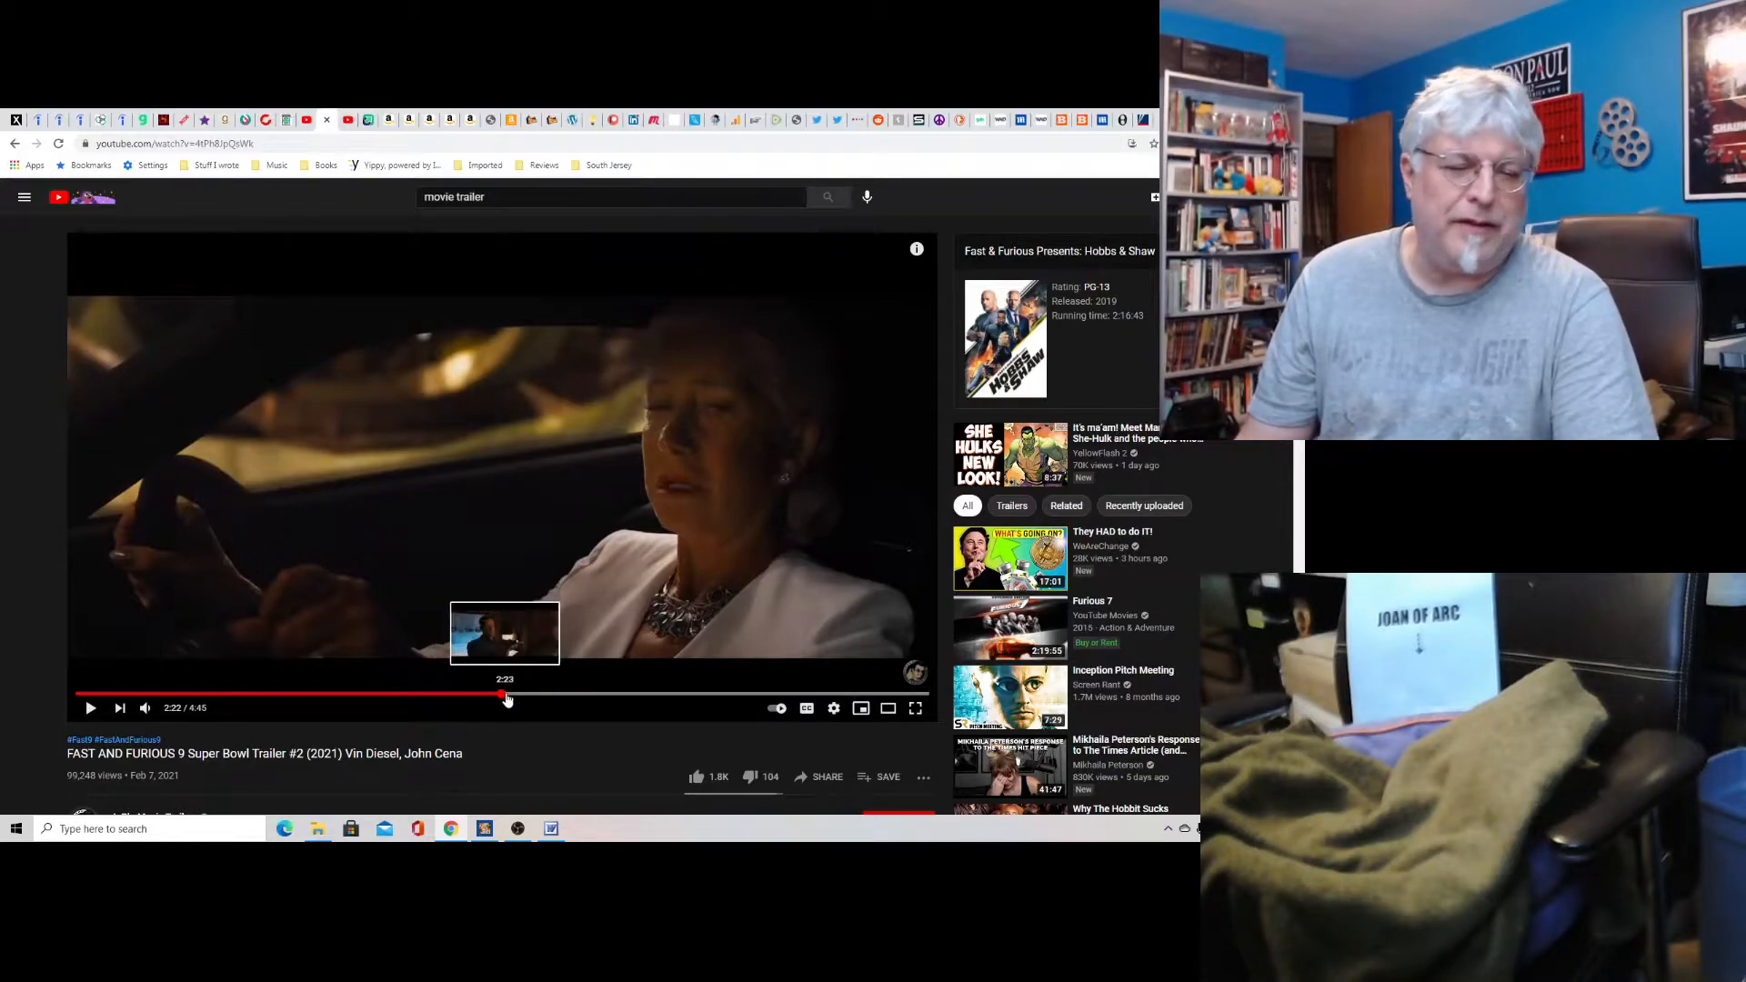
{"action": "left_click", "coordinate": [513, 694]}
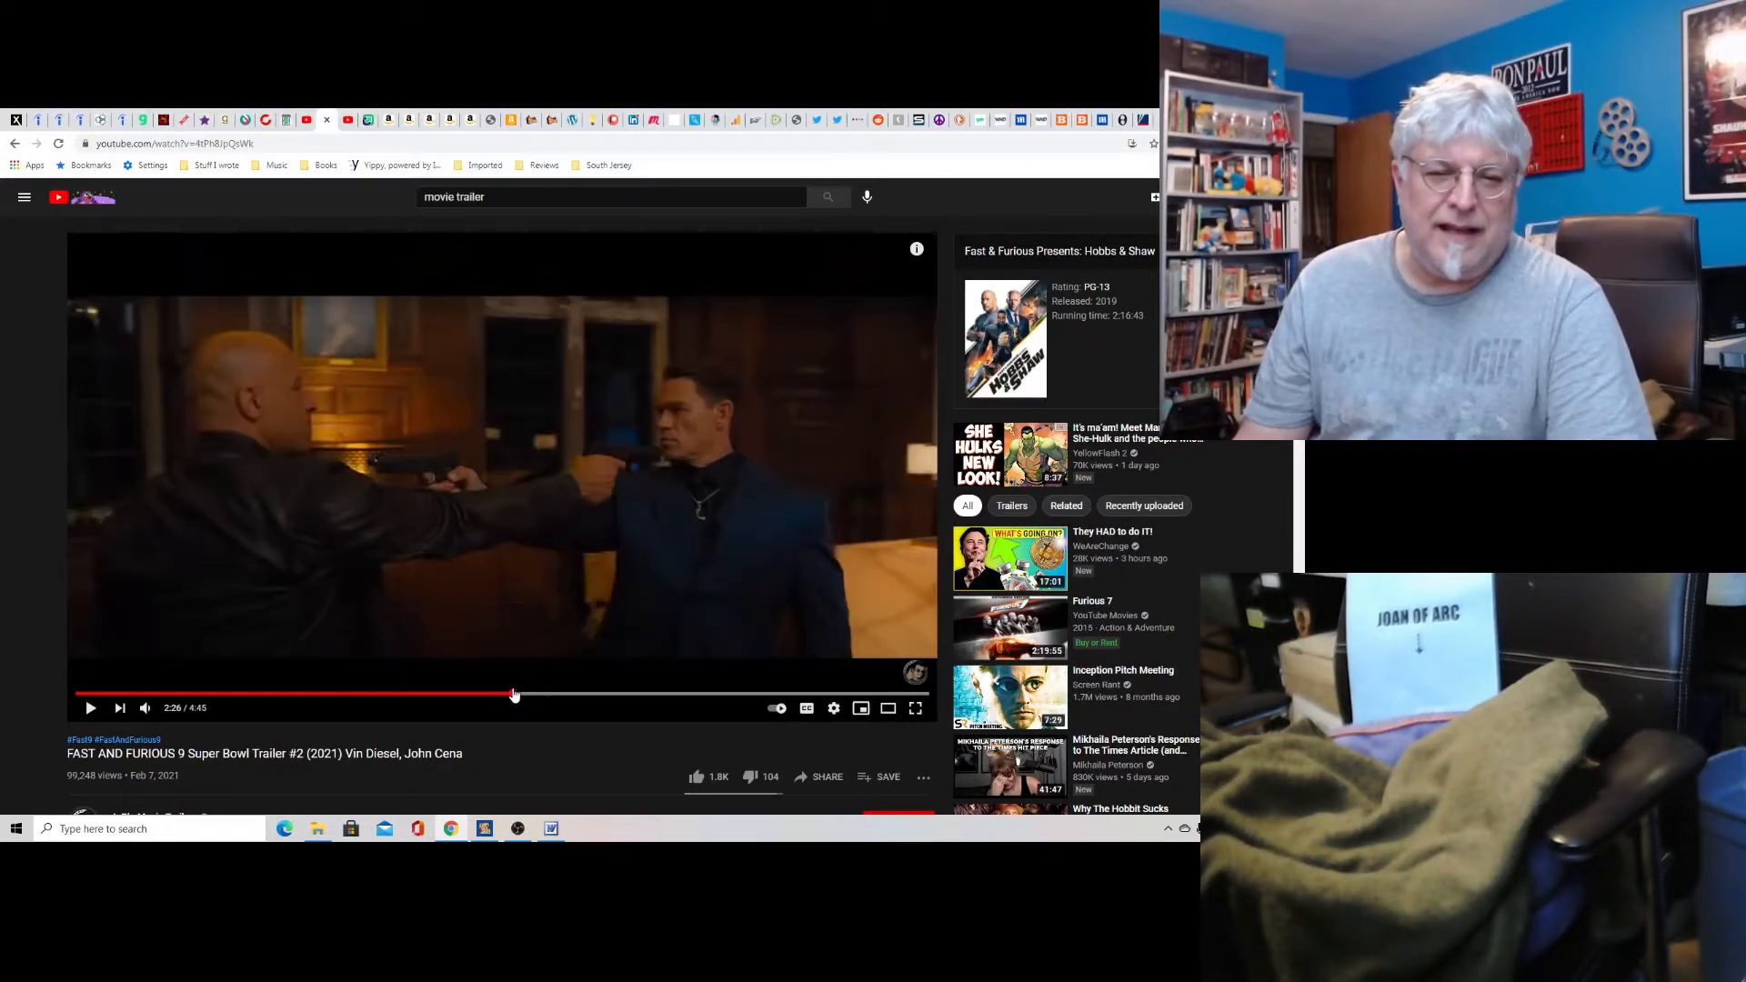
{"action": "mouse_move", "coordinate": [522, 695]}
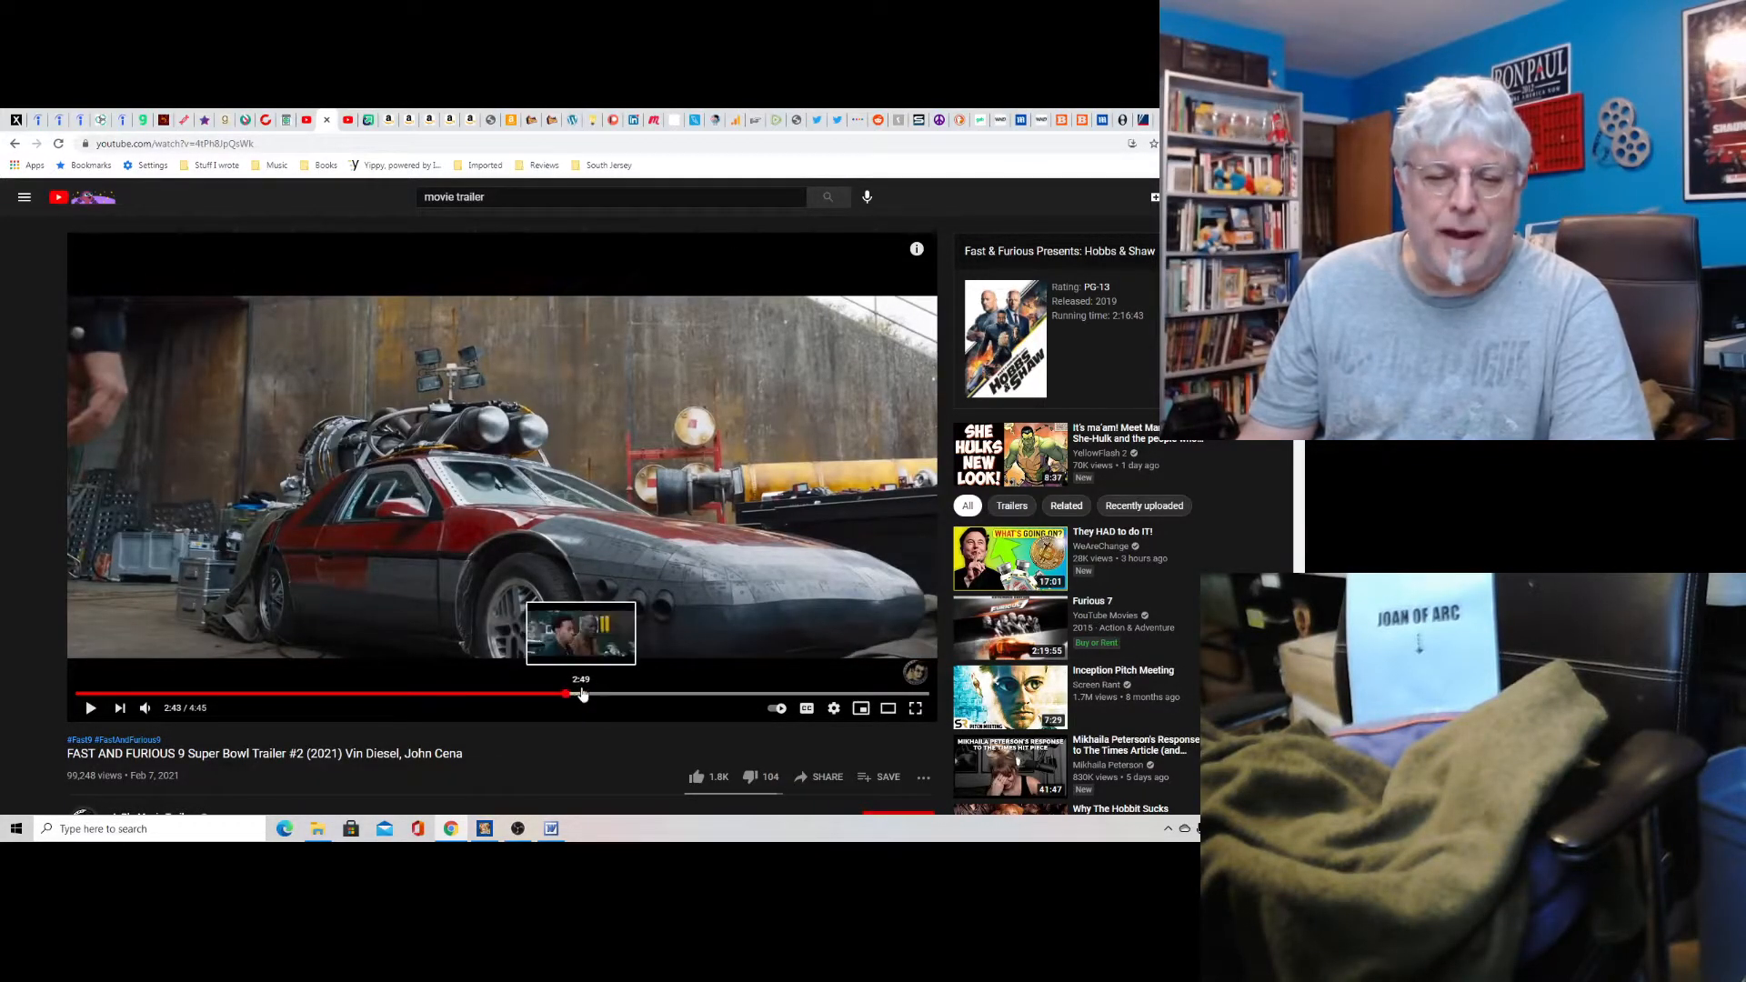
{"action": "left_click_drag", "start_coordinate": [567, 693], "coordinate": [598, 694]}
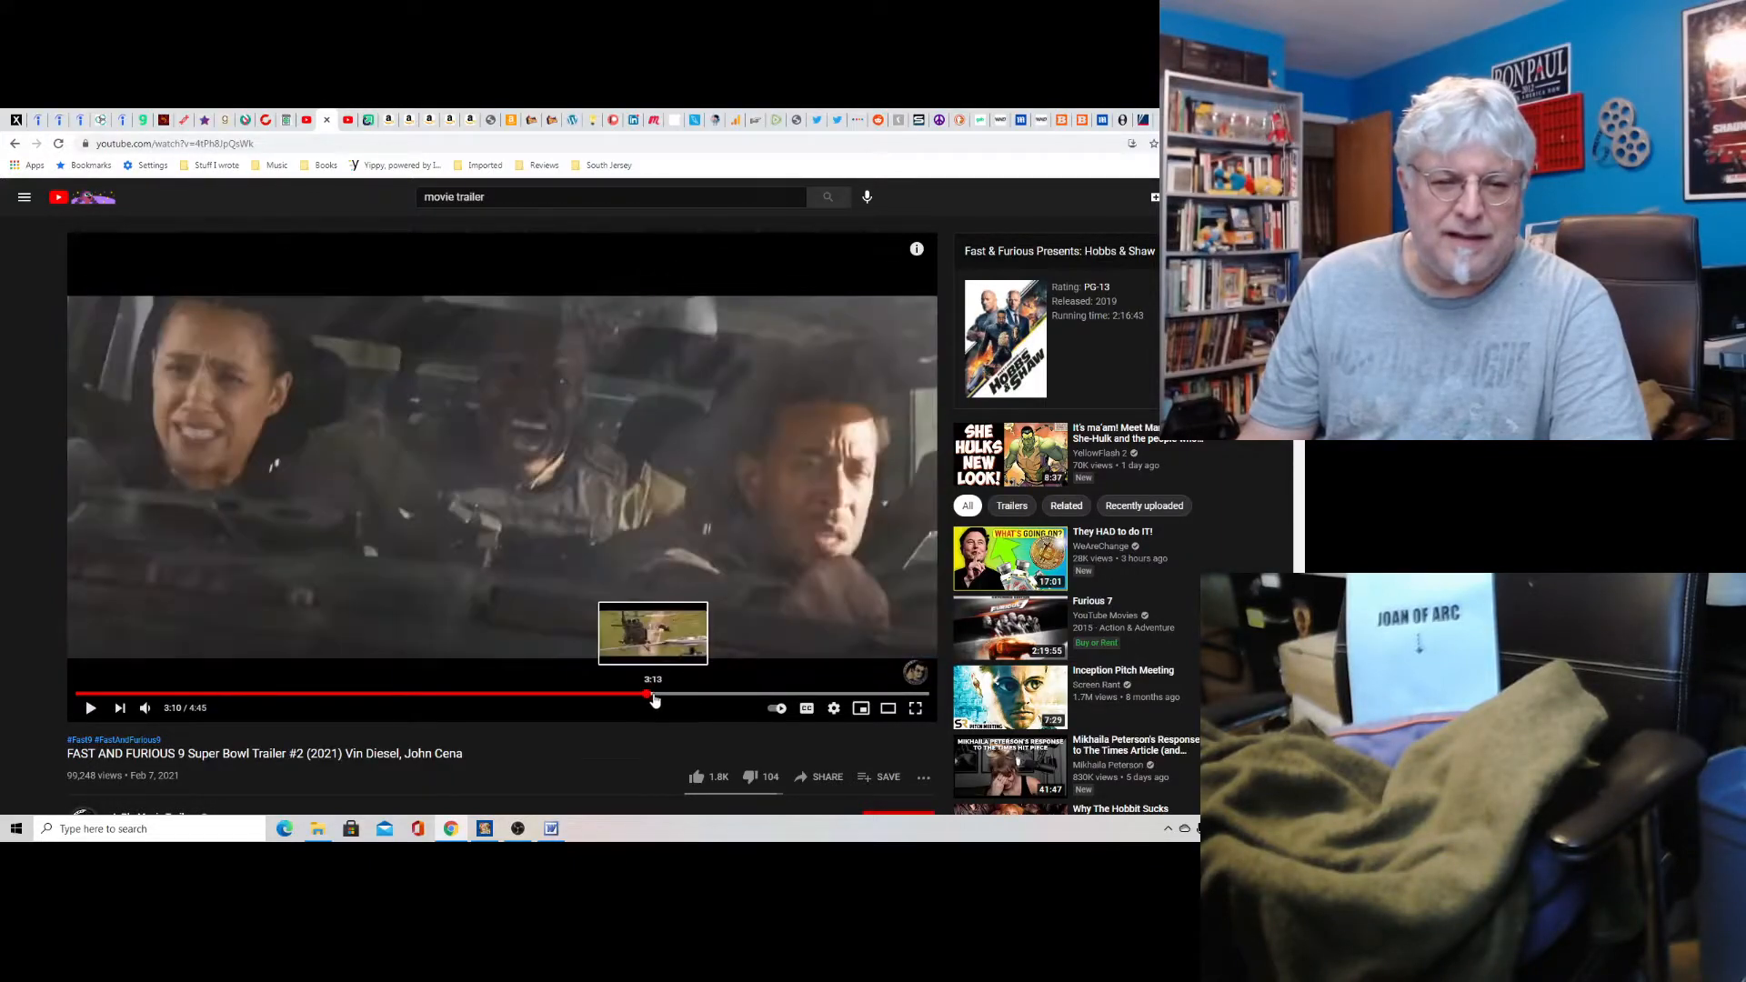
{"action": "left_click", "coordinate": [667, 698]}
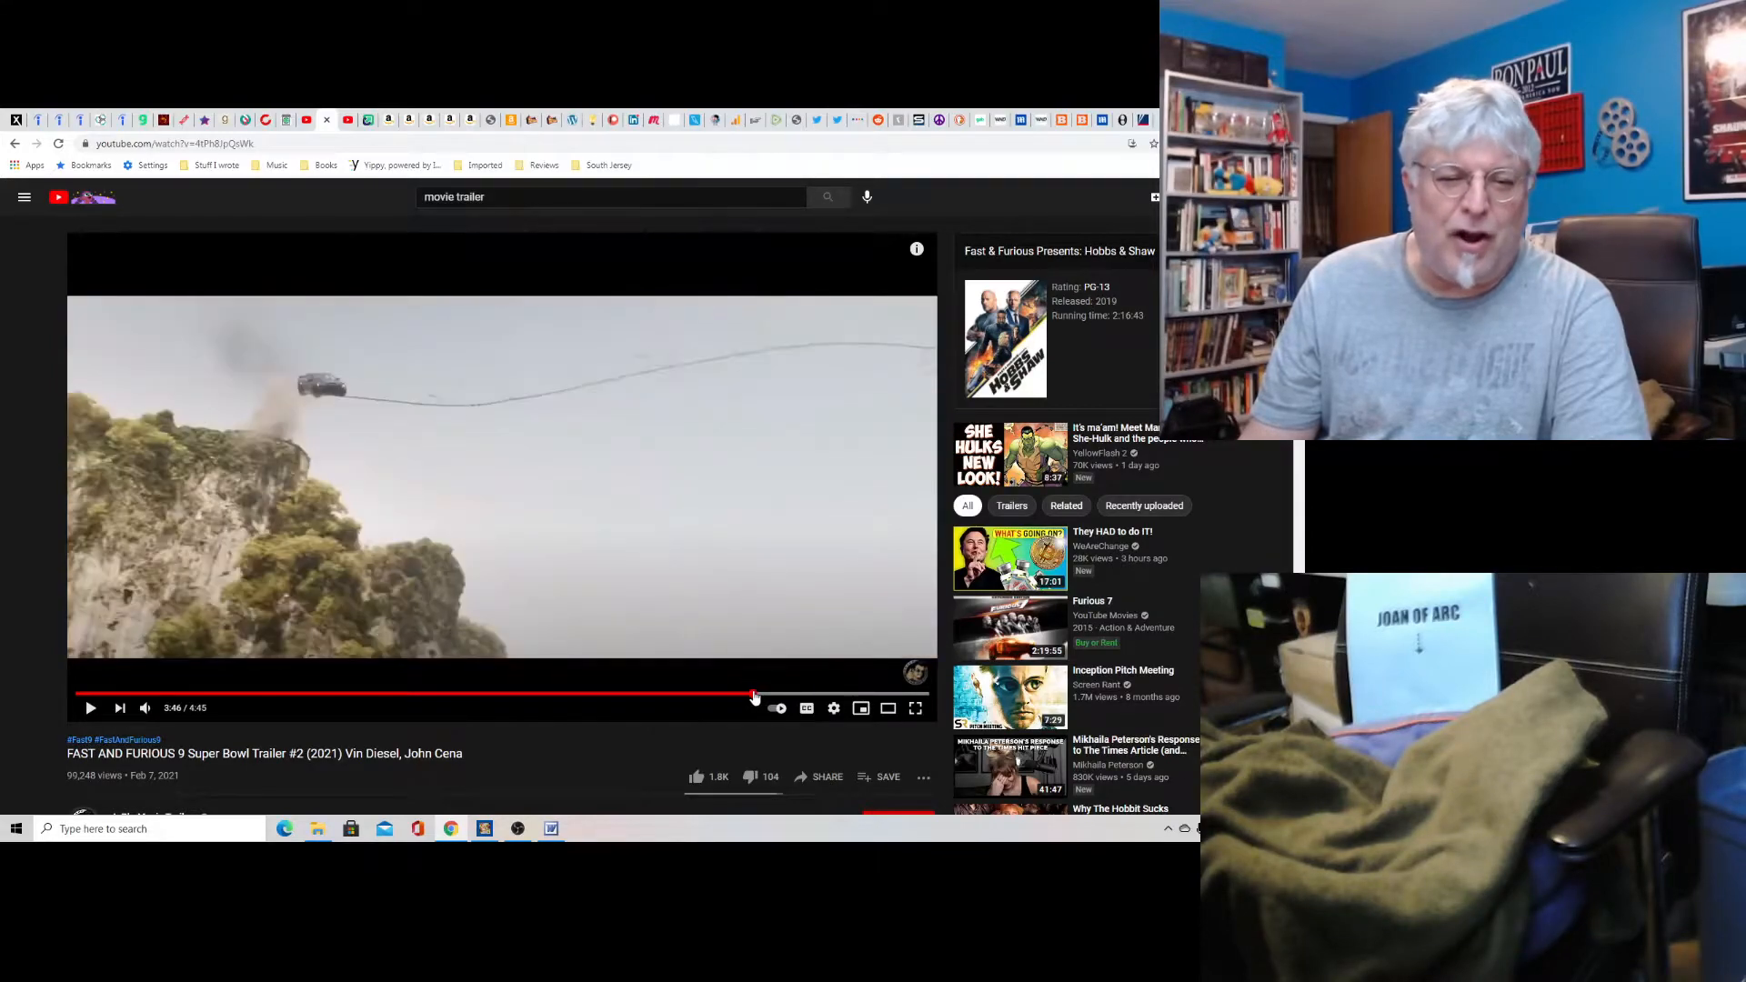
{"action": "mouse_move", "coordinate": [613, 575]}
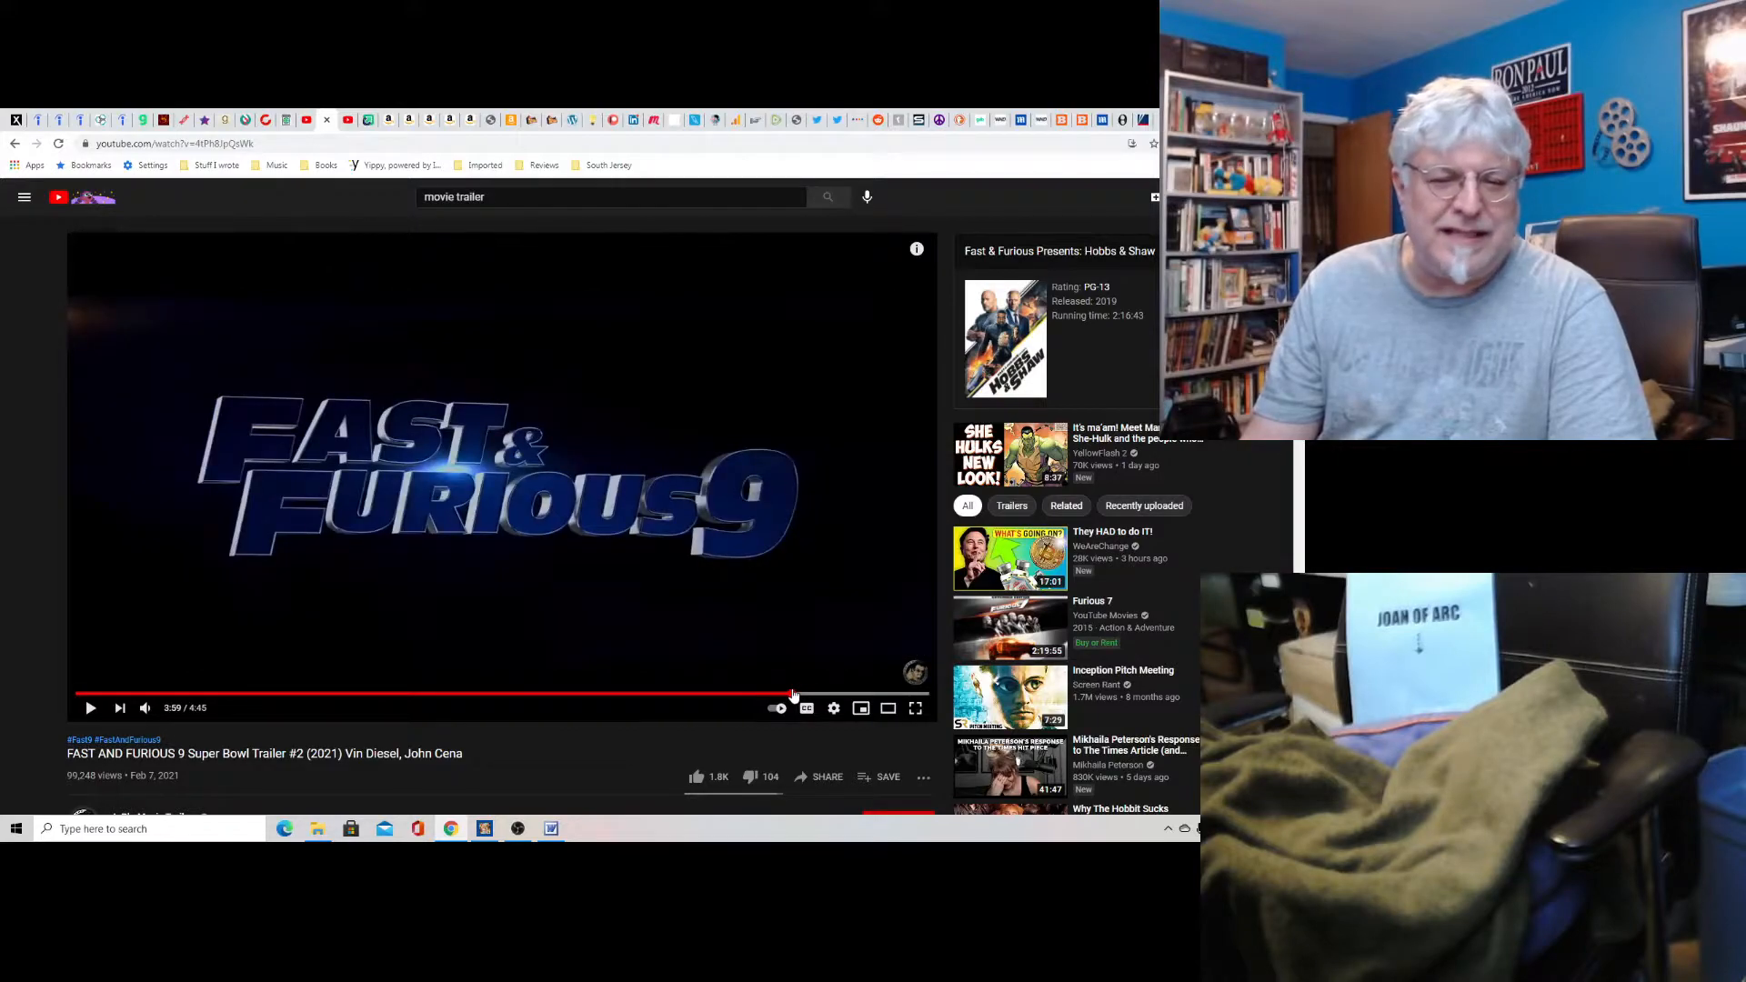
{"action": "mouse_move", "coordinate": [816, 696]}
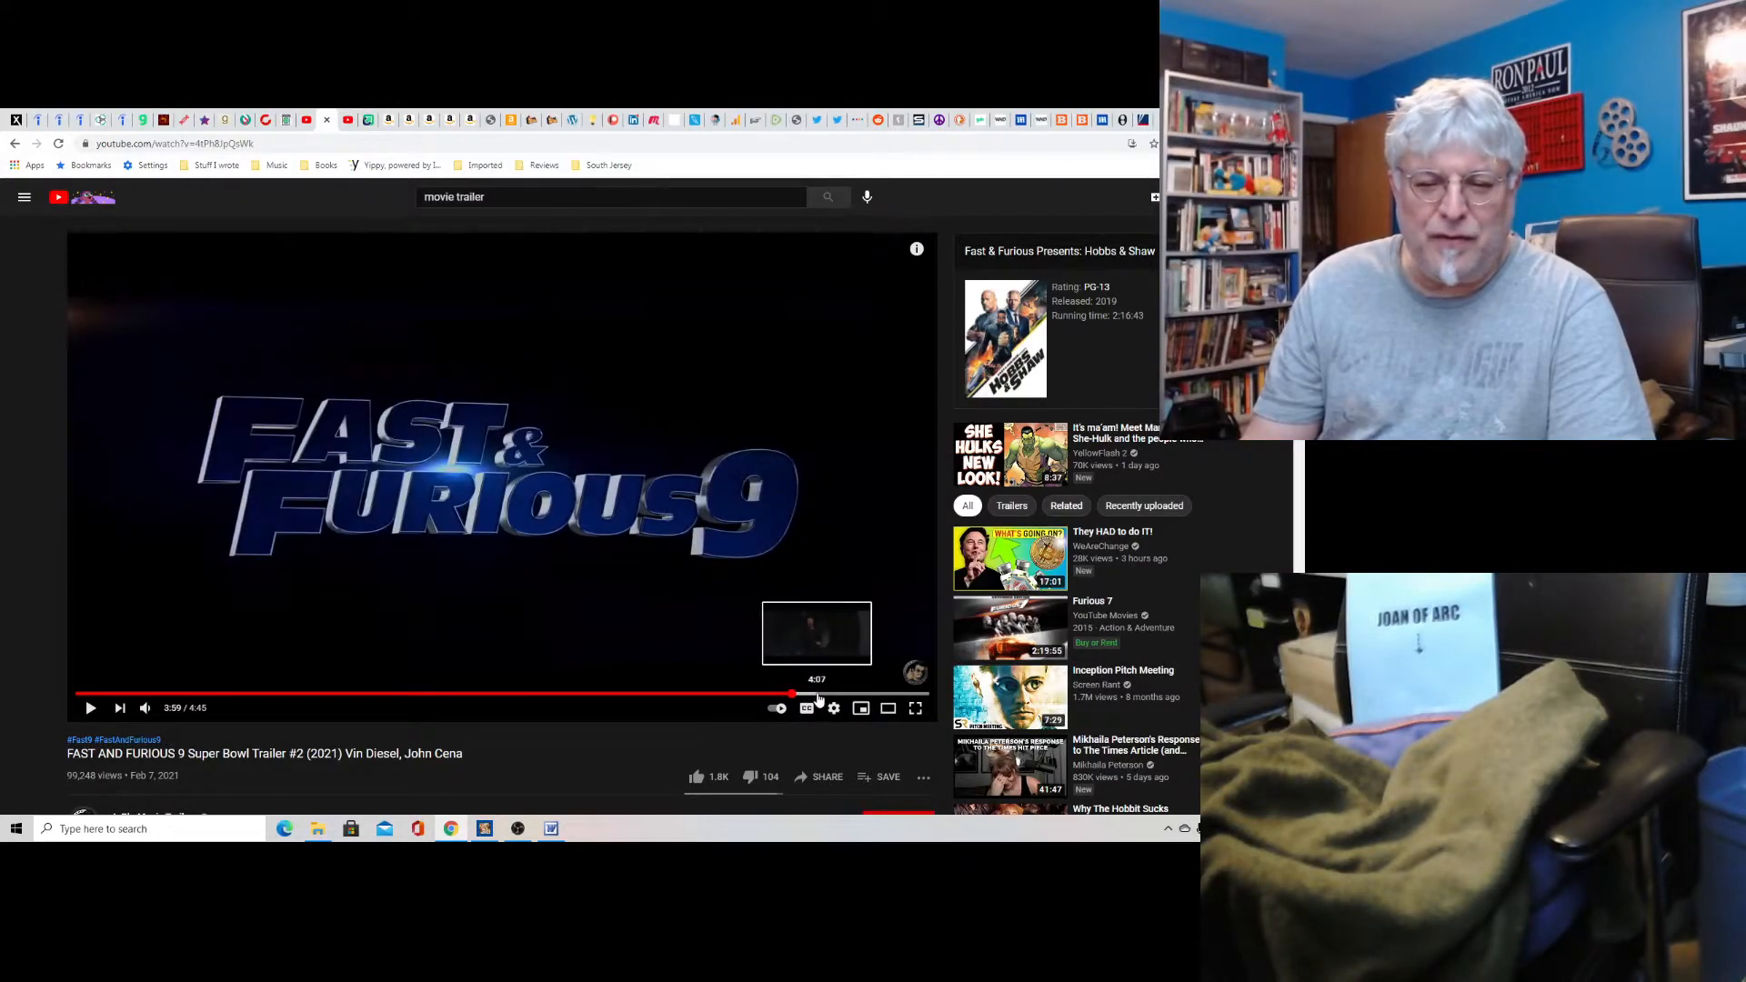
{"action": "left_click", "coordinate": [818, 695]}
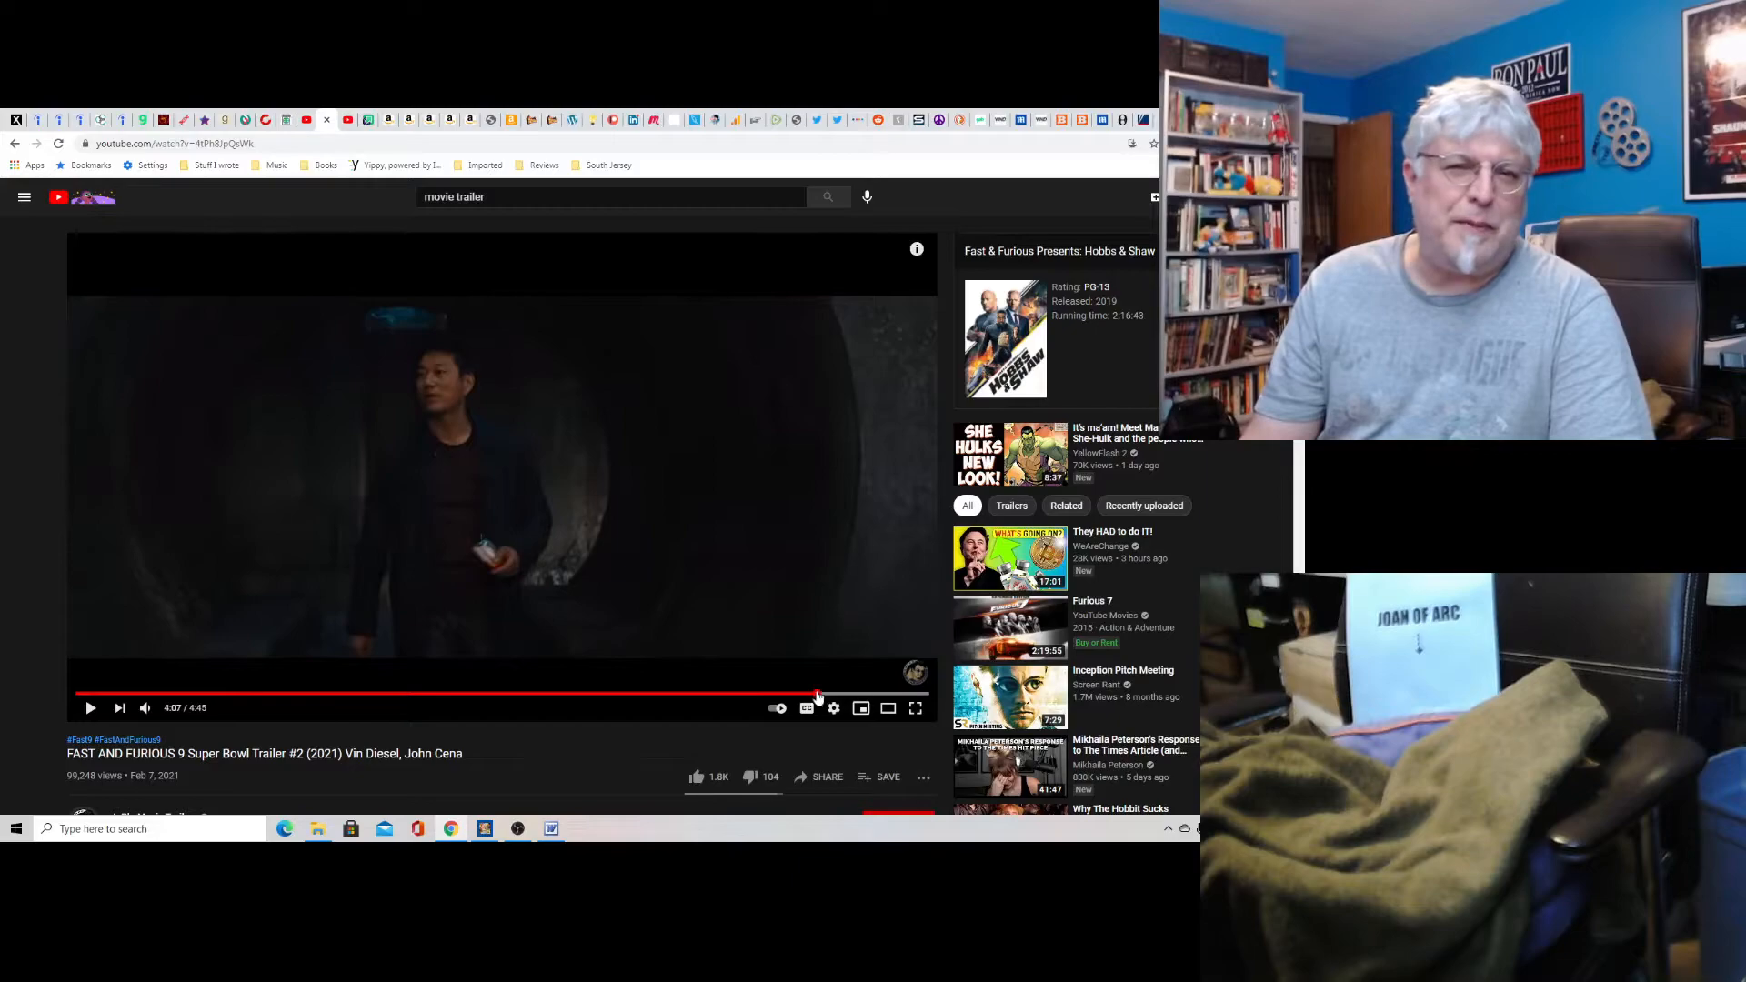
{"action": "mouse_move", "coordinate": [786, 697]}
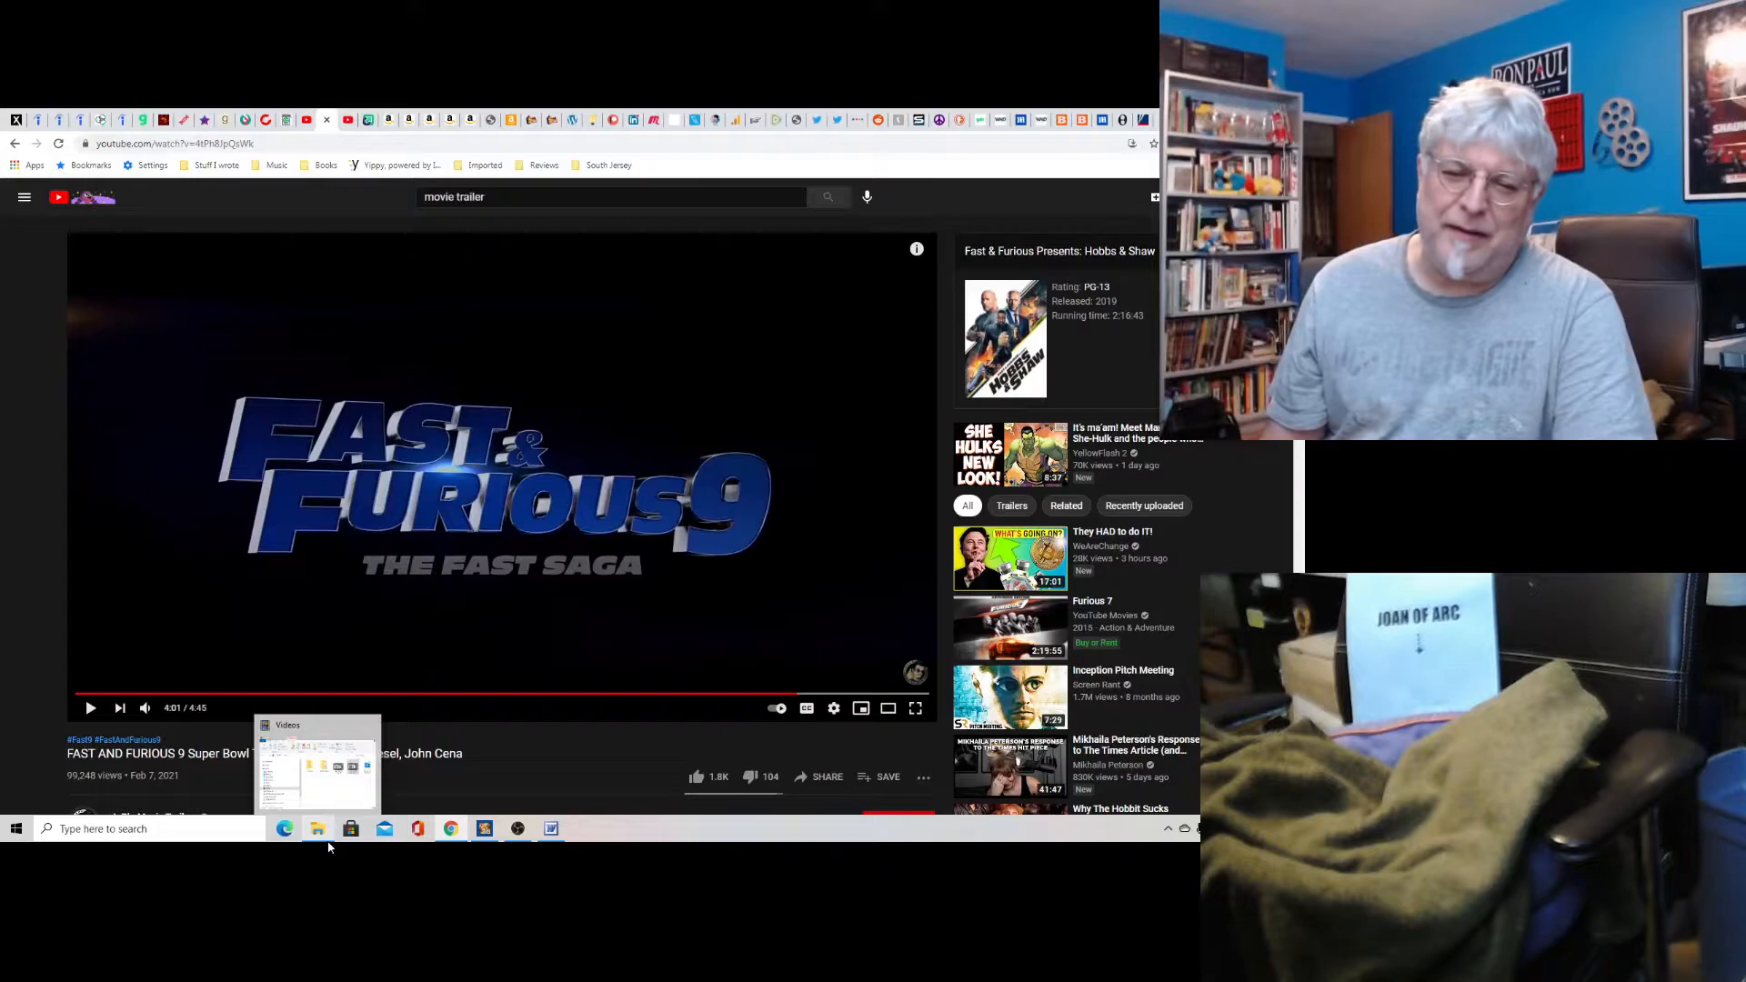
{"action": "mouse_move", "coordinate": [181, 343]}
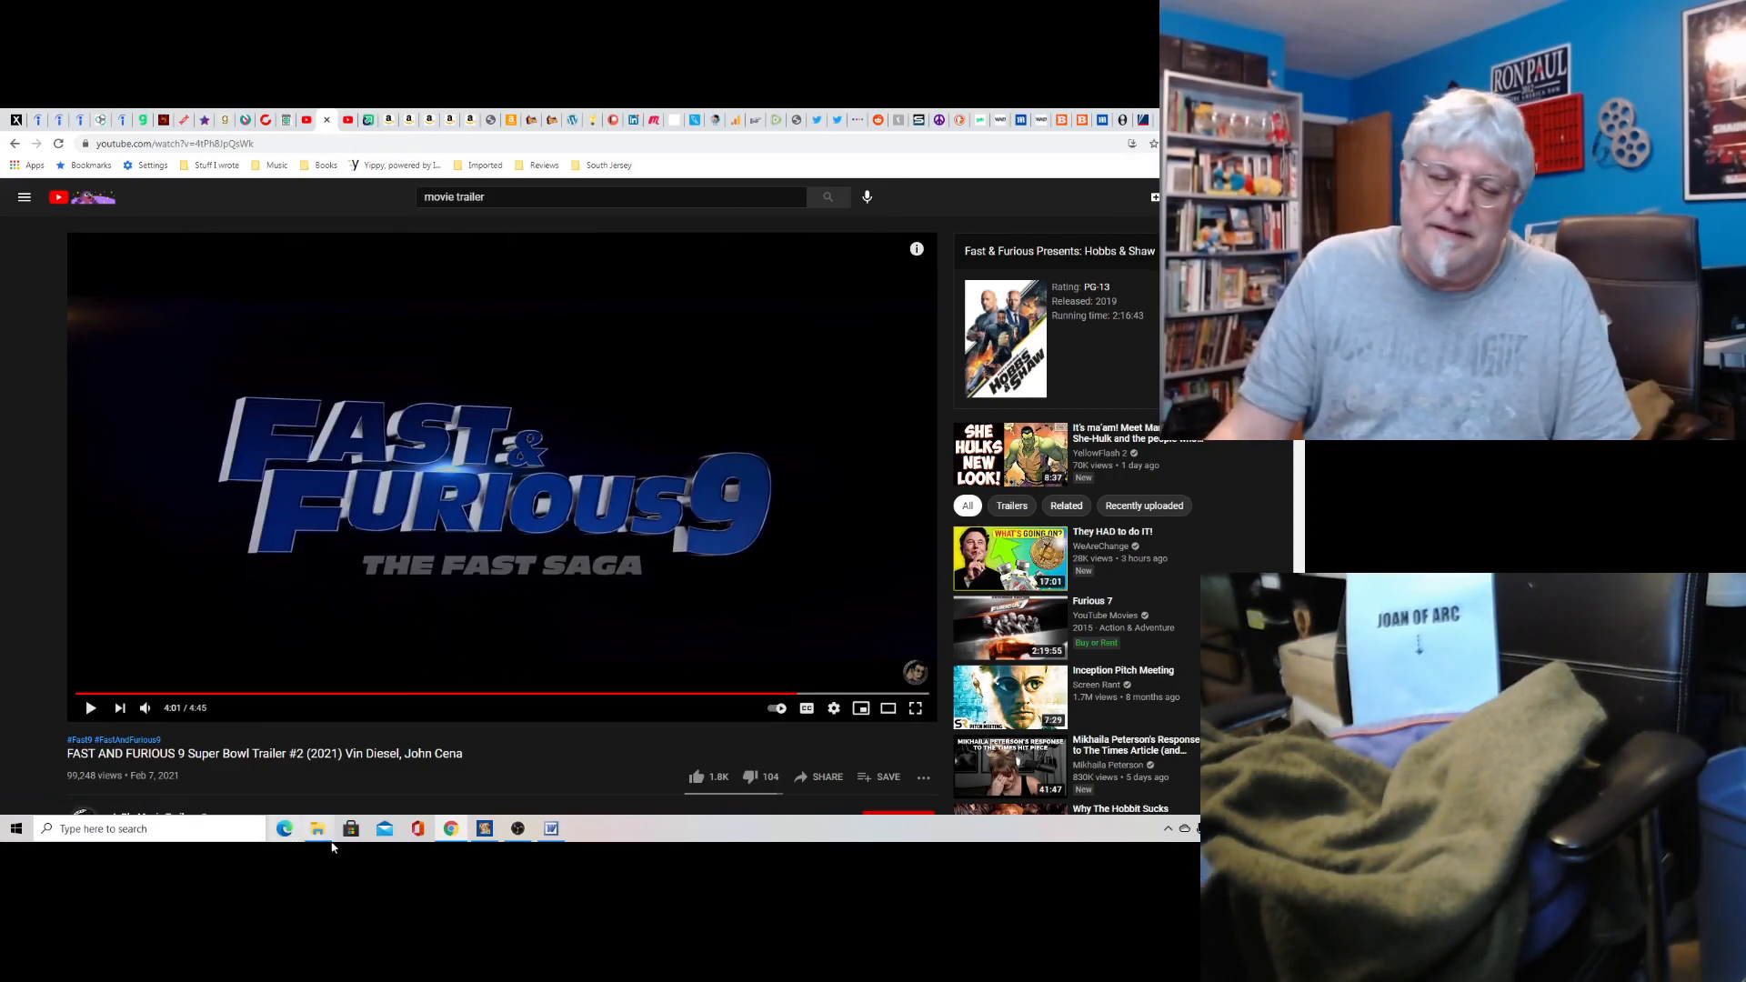
{"action": "mouse_move", "coordinate": [757, 833]}
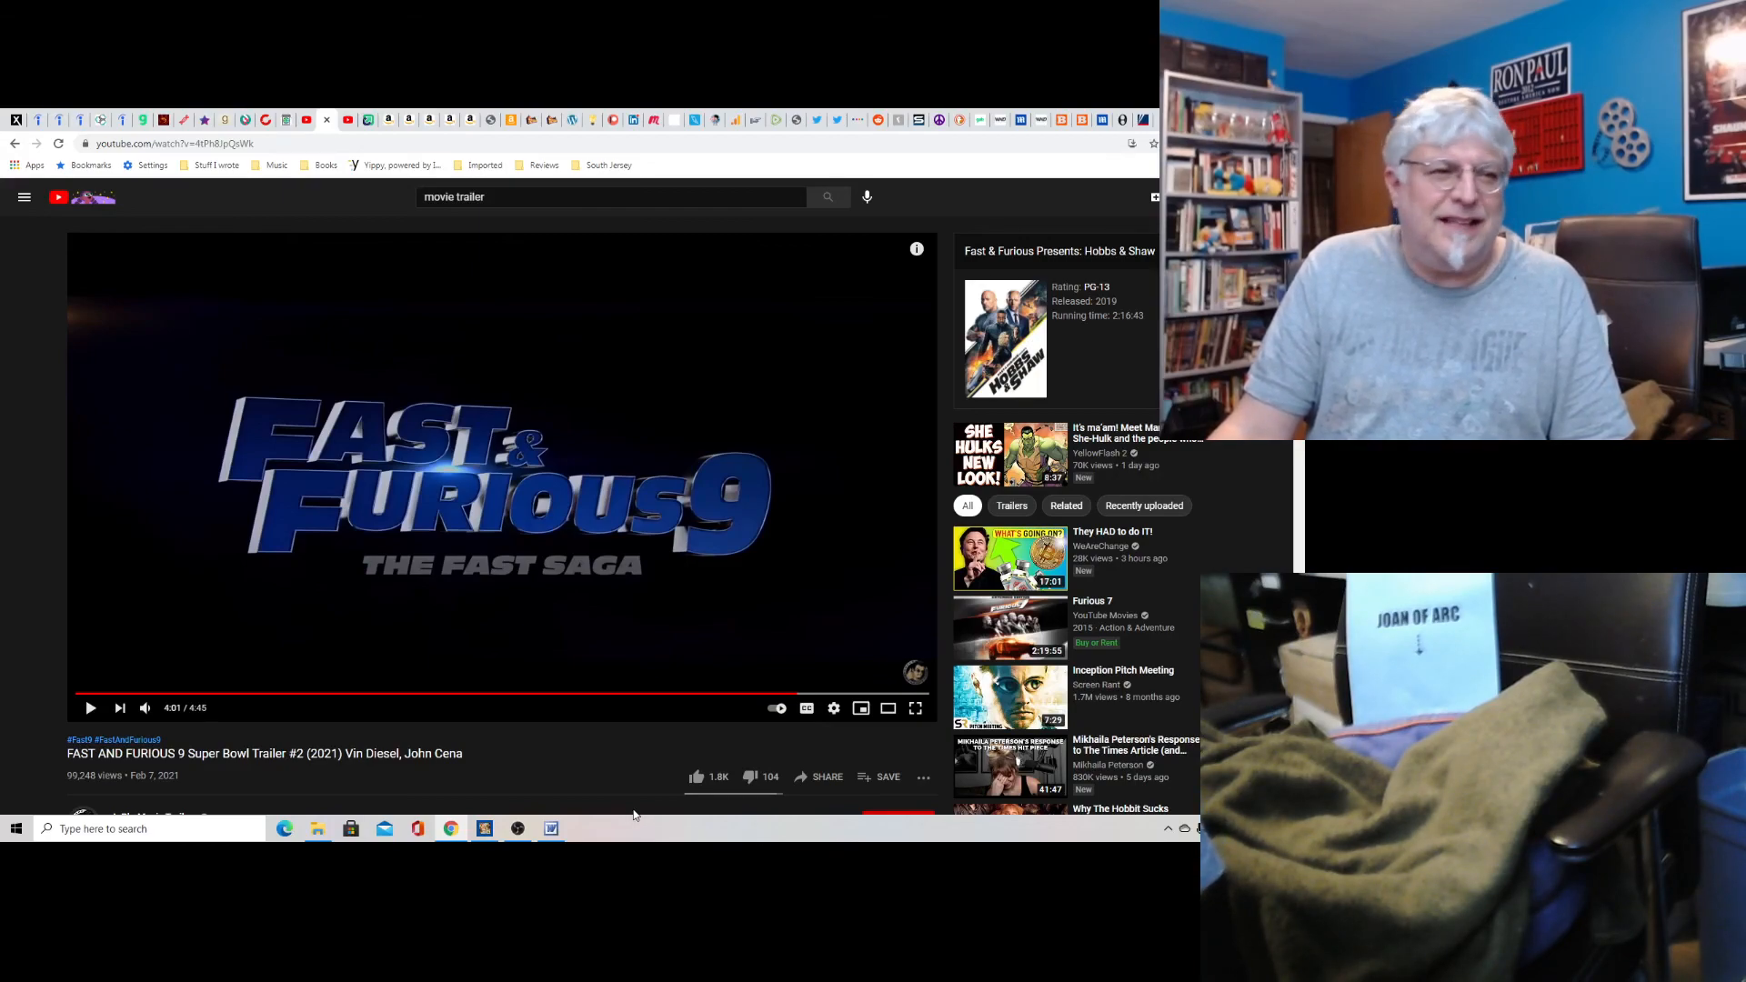
Bring the OBS window forward from the taskbar with the trailer paused on its title card.
{"action": "left_click", "coordinate": [517, 829]}
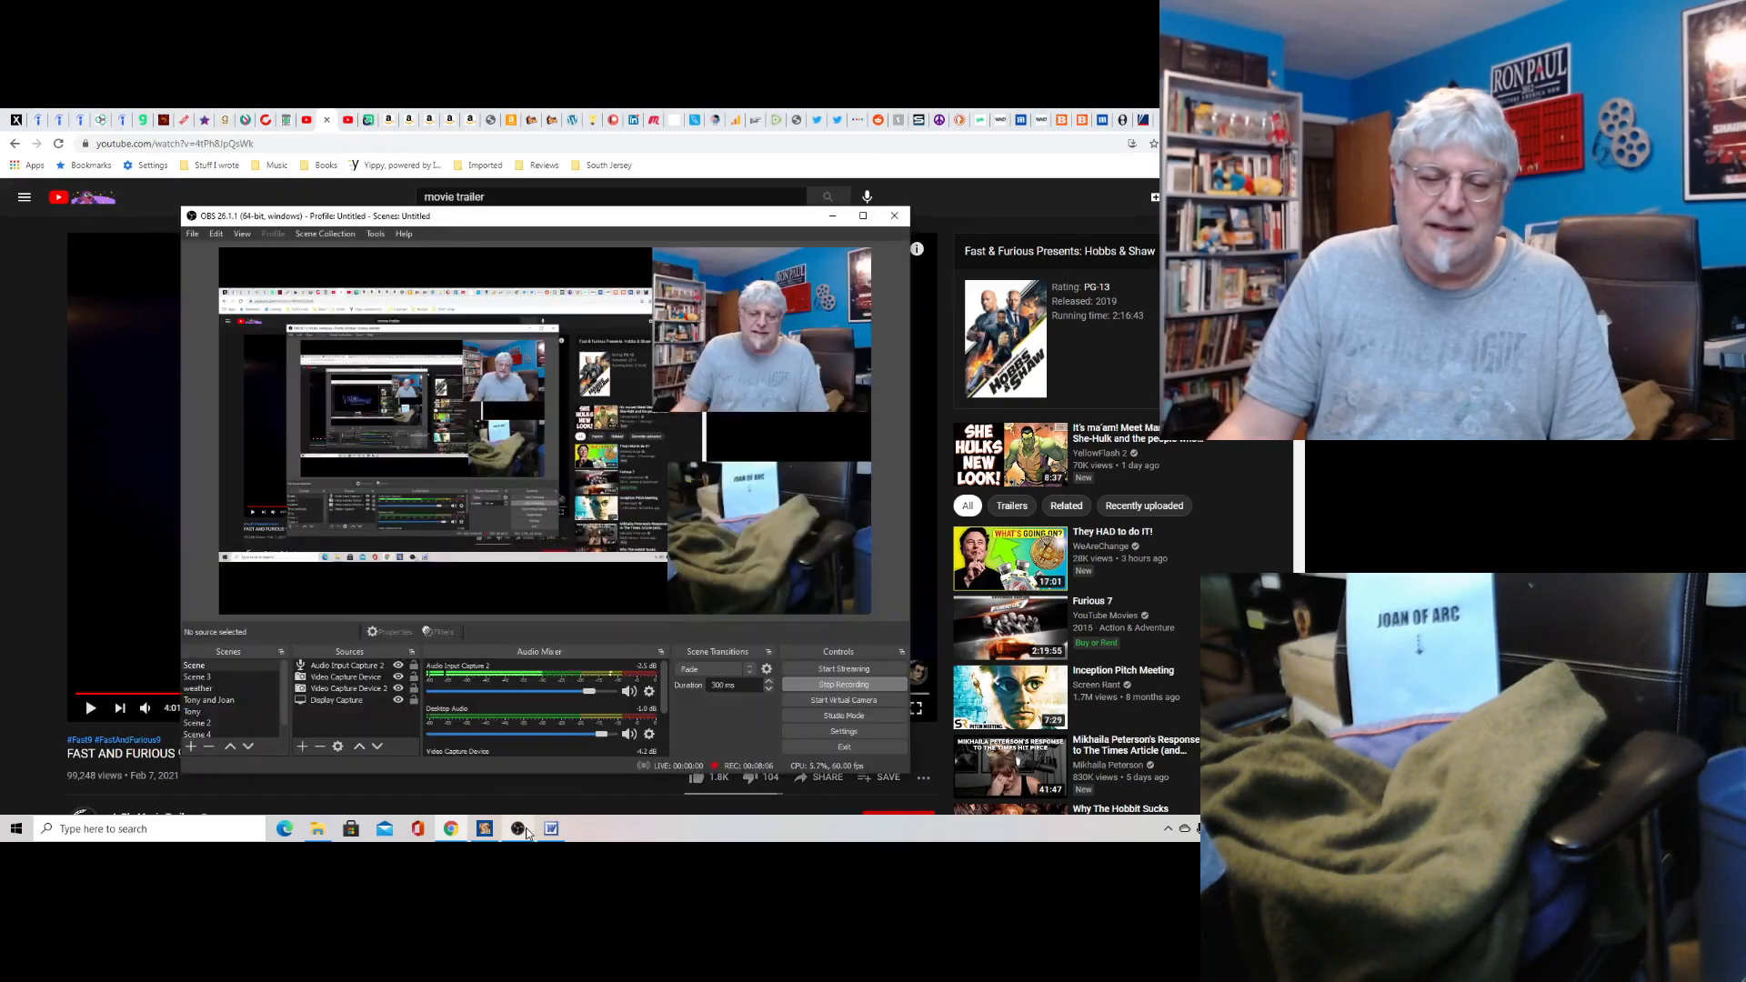